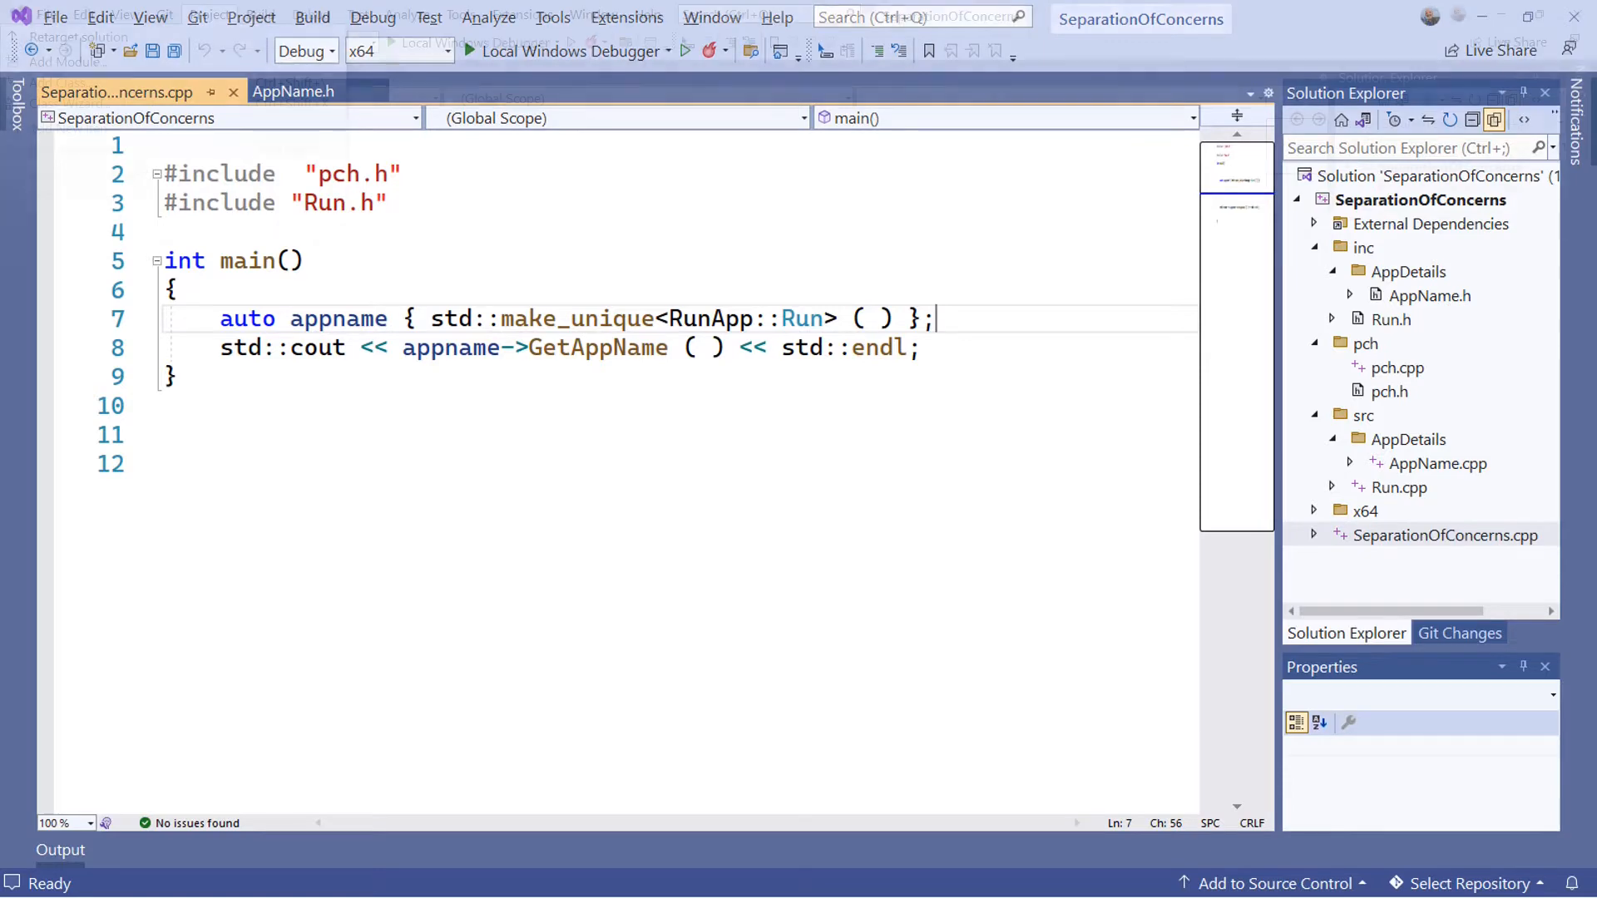
Show the Project menu's commands, including Export Template, for the SeparationOfConcerns solution
{"action": "left_click", "coordinate": [252, 17]}
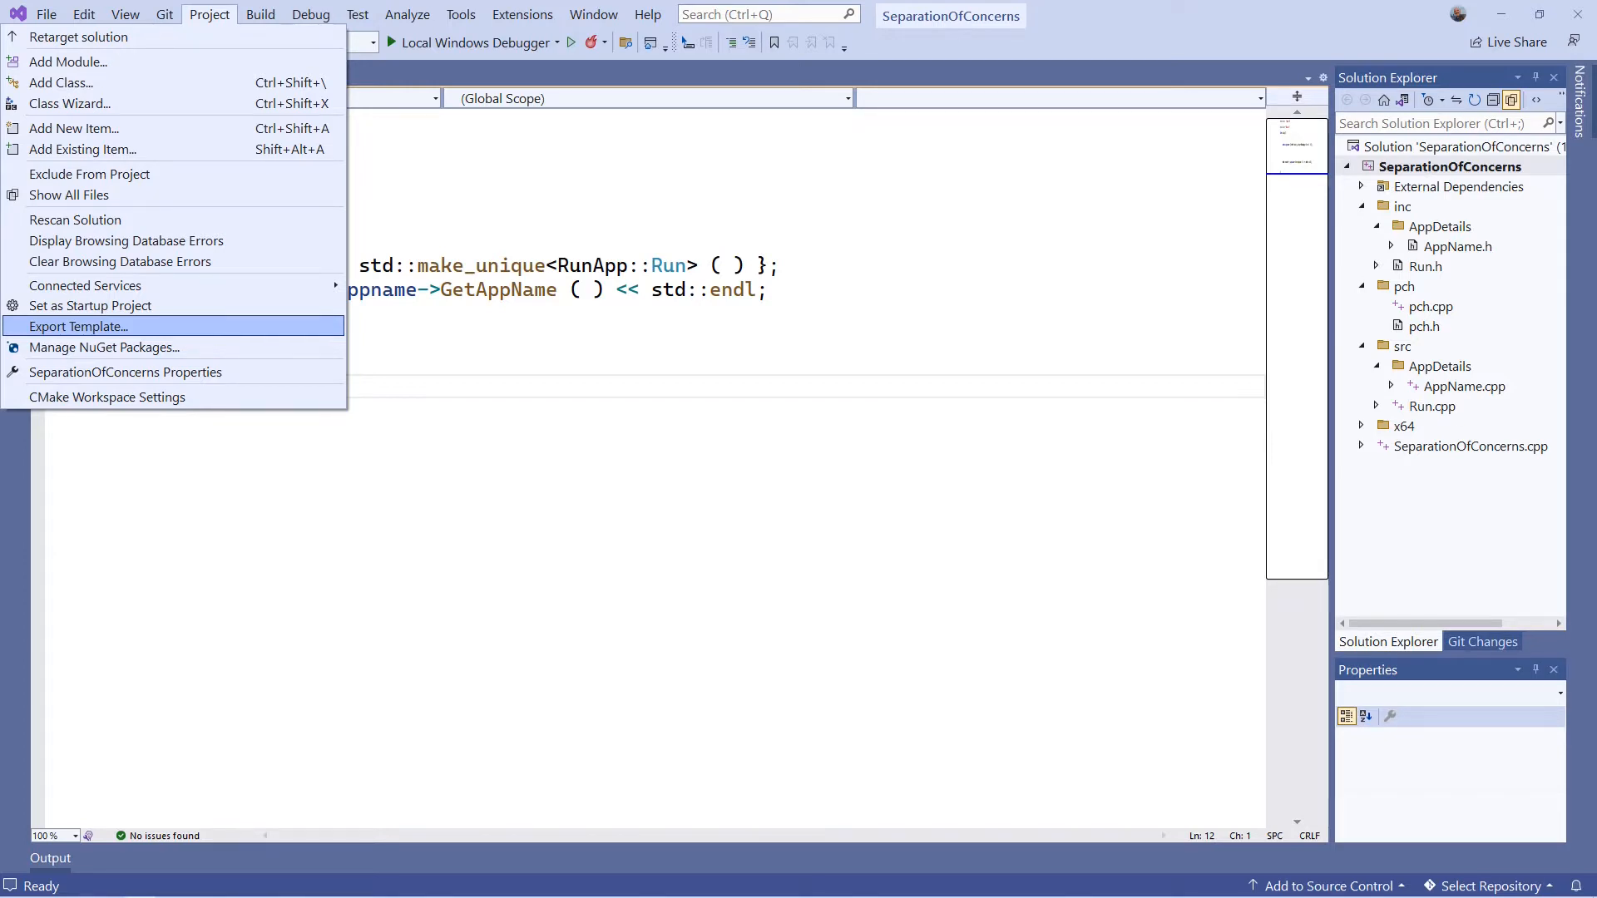
Start the Export Template Wizard to name the template Separation Of Concerns C++20 with its description
{"action": "left_click", "coordinate": [79, 326]}
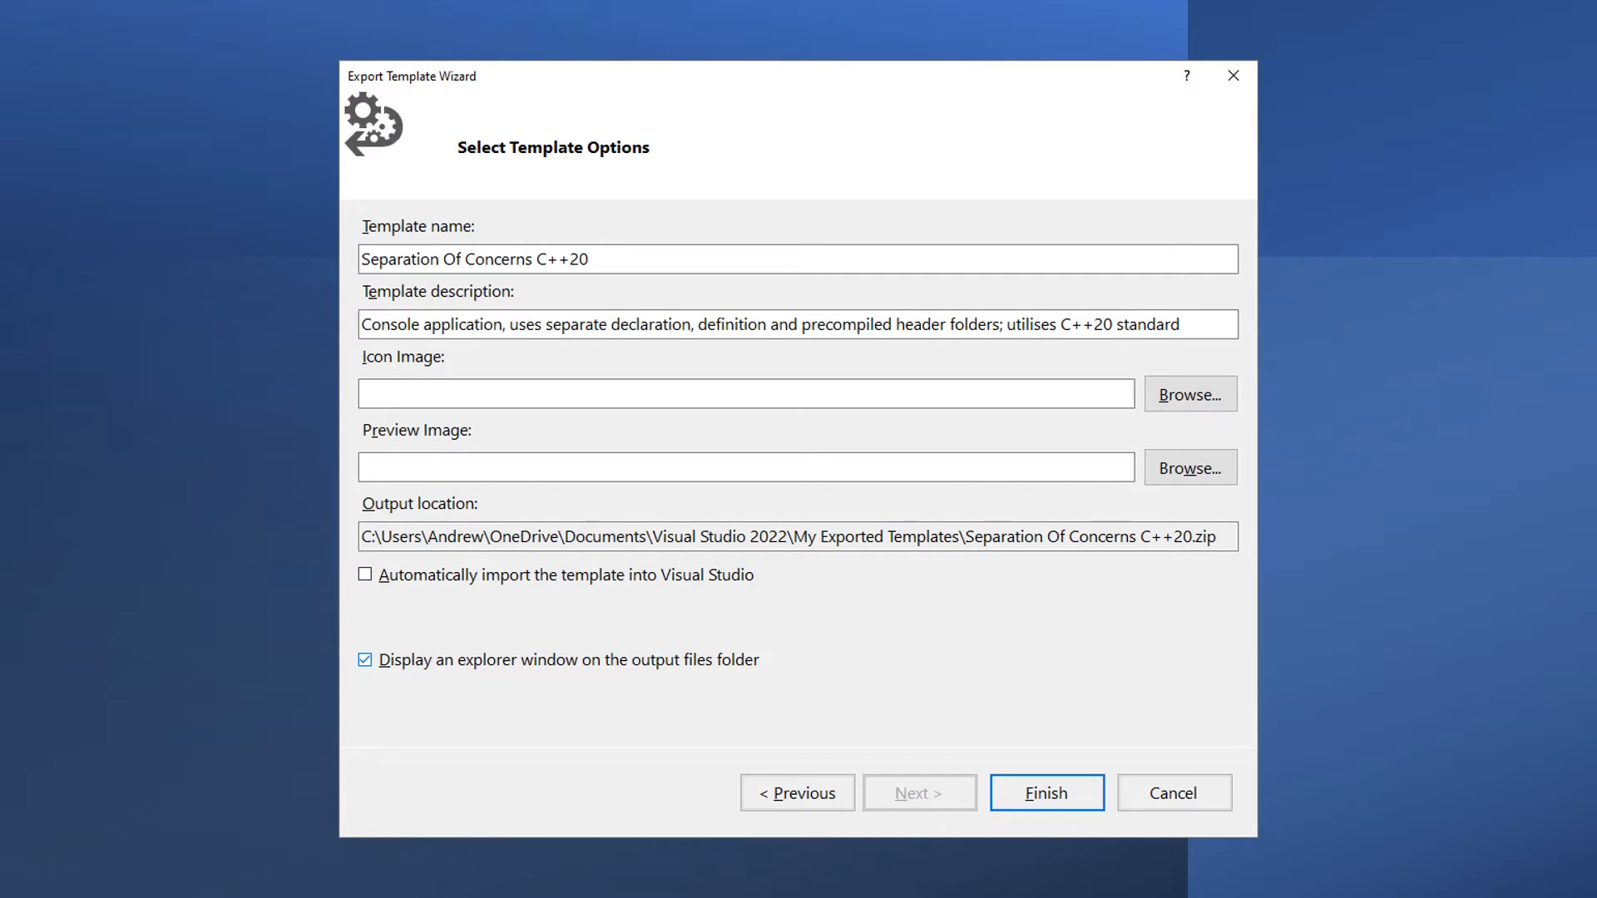
{"action": "left_click", "coordinate": [1046, 792]}
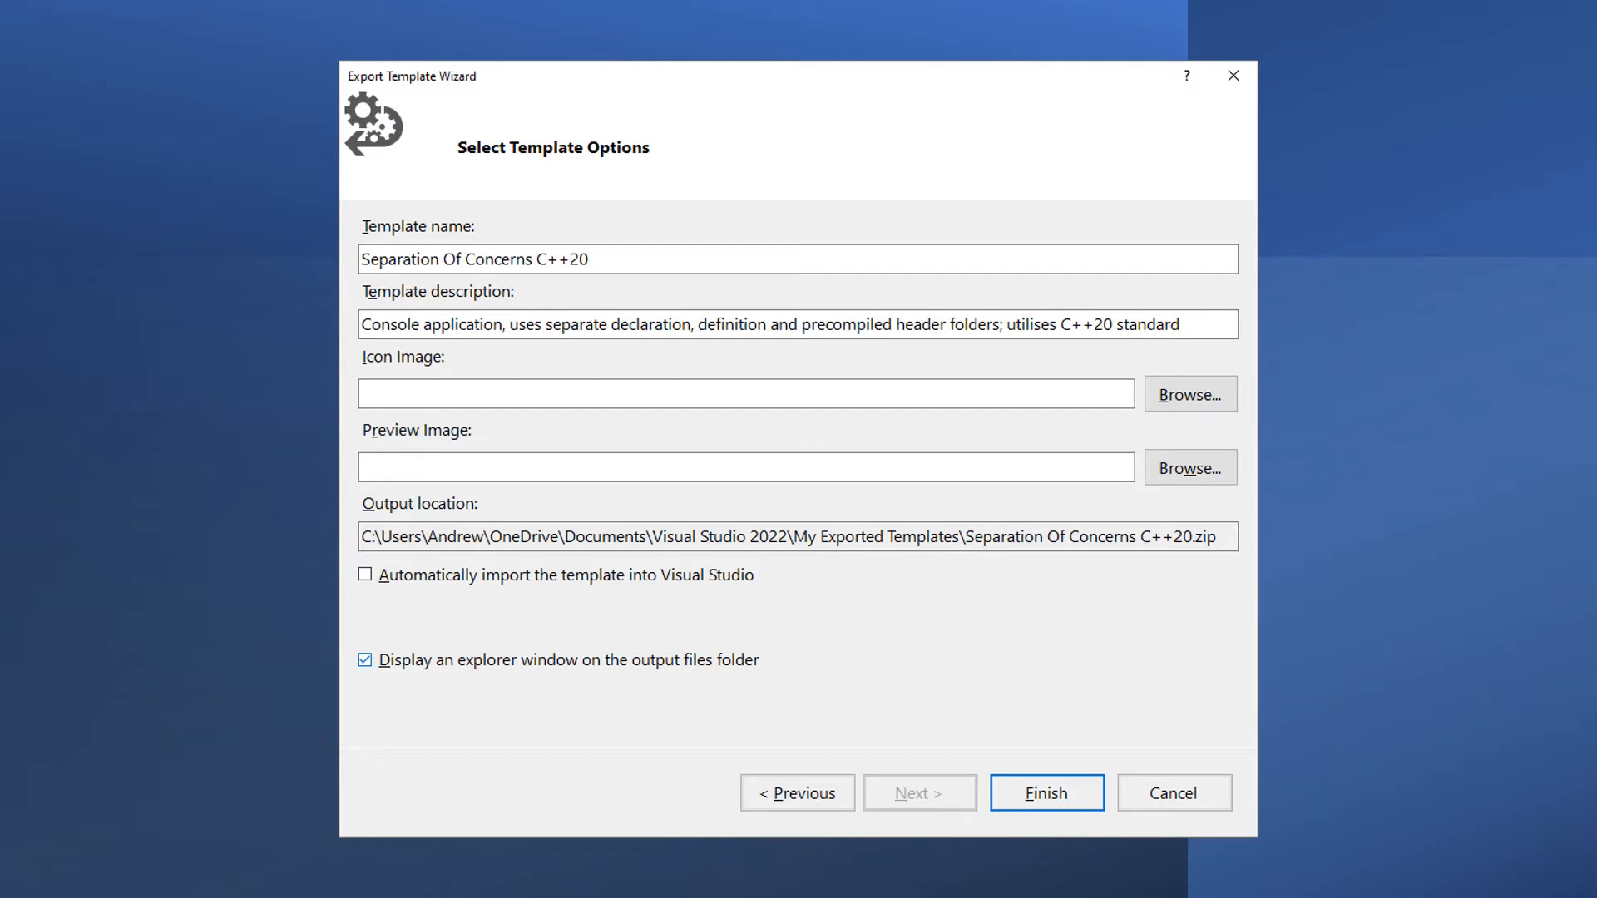
Finish the export and extract the Separation Of Concerns C++20 zip into a folder beside it
{"action": "left_click", "coordinate": [1045, 792]}
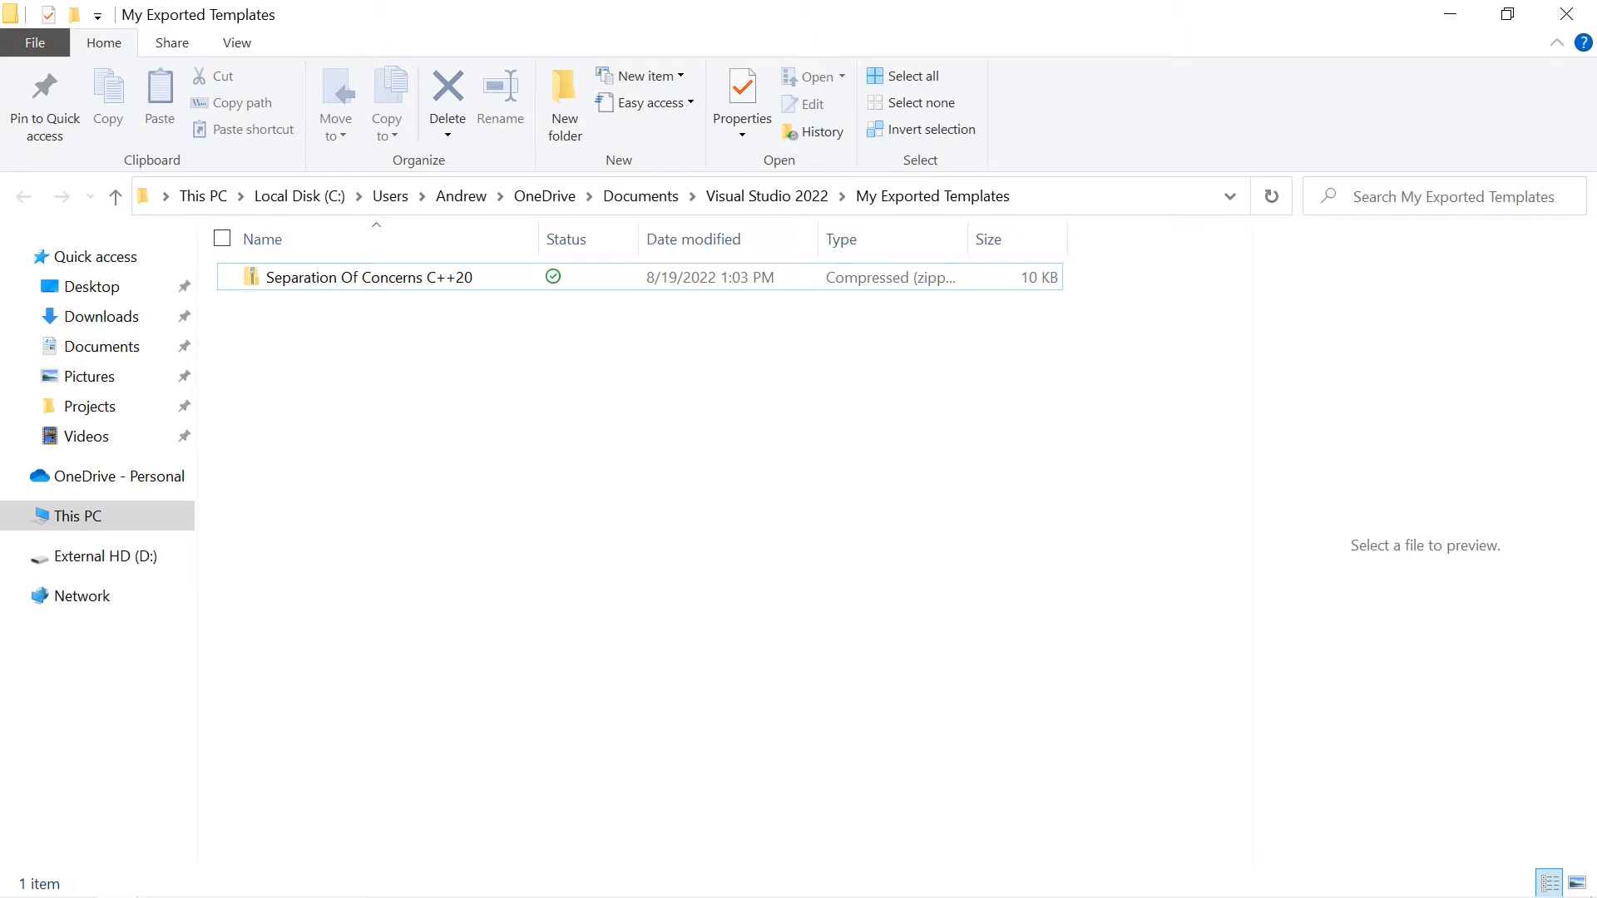
{"action": "right_click", "coordinate": [366, 277]}
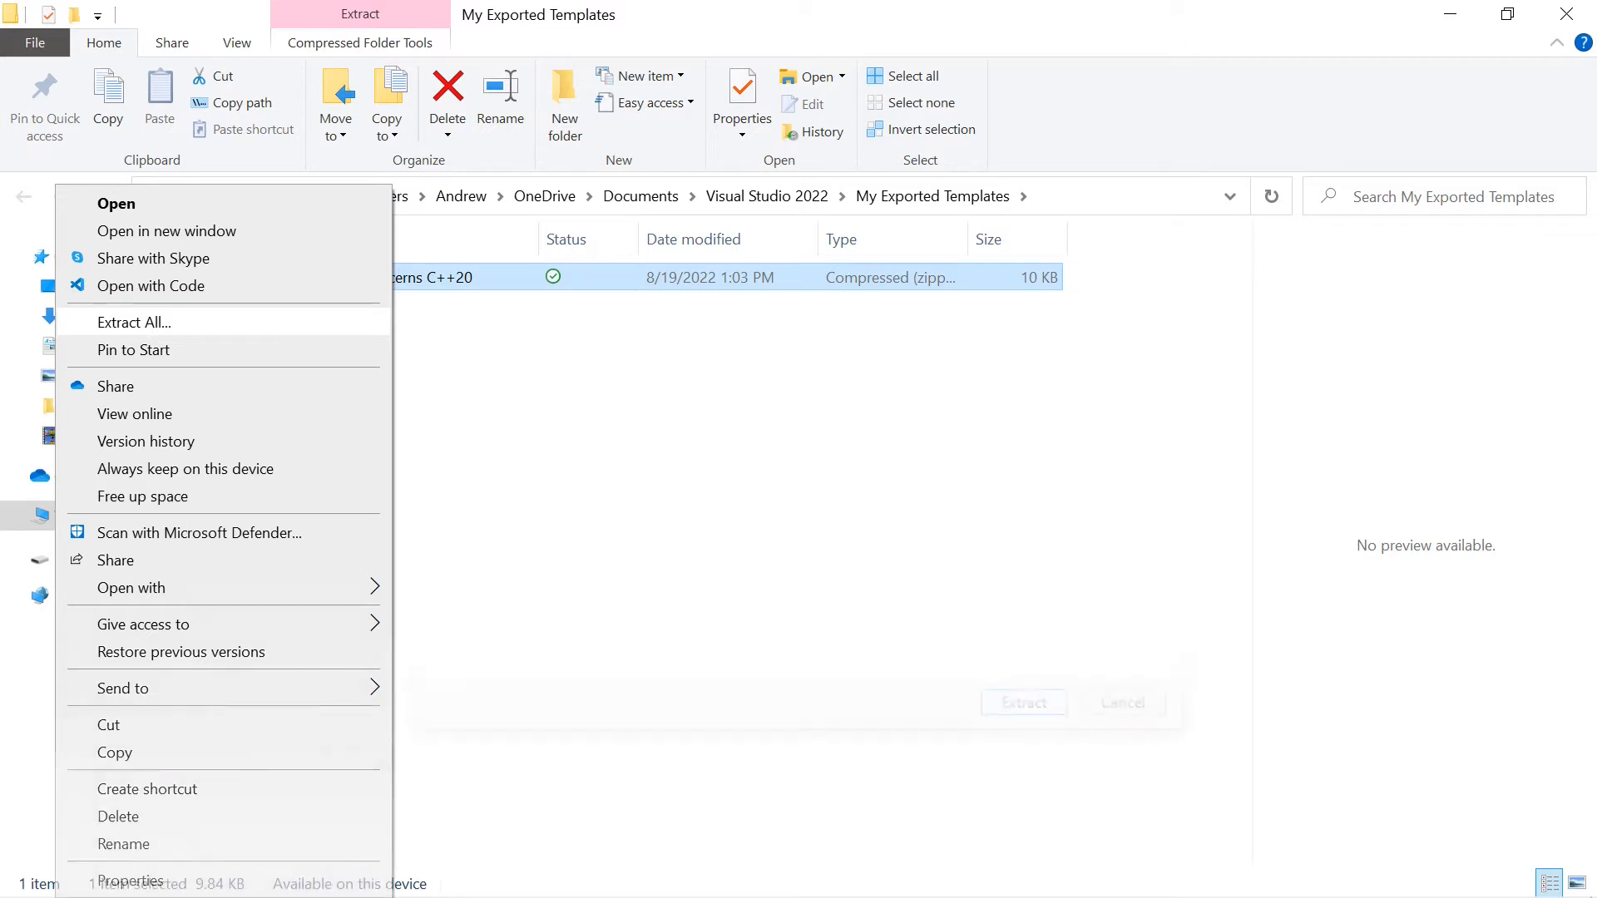
{"action": "left_click", "coordinate": [133, 321]}
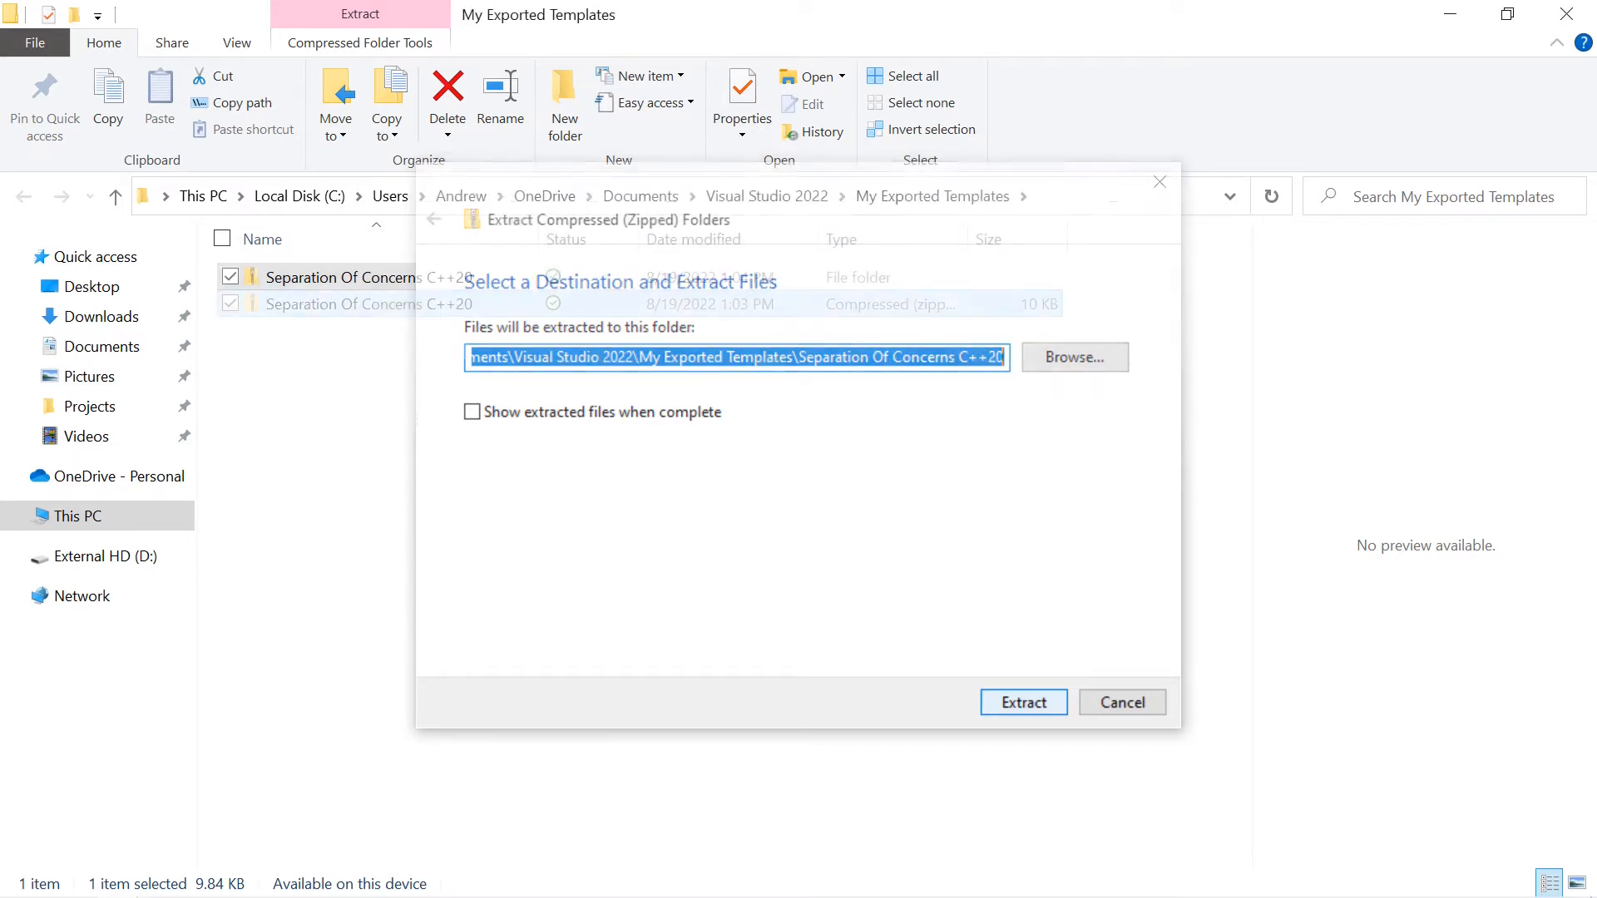
{"action": "left_click", "coordinate": [1023, 702]}
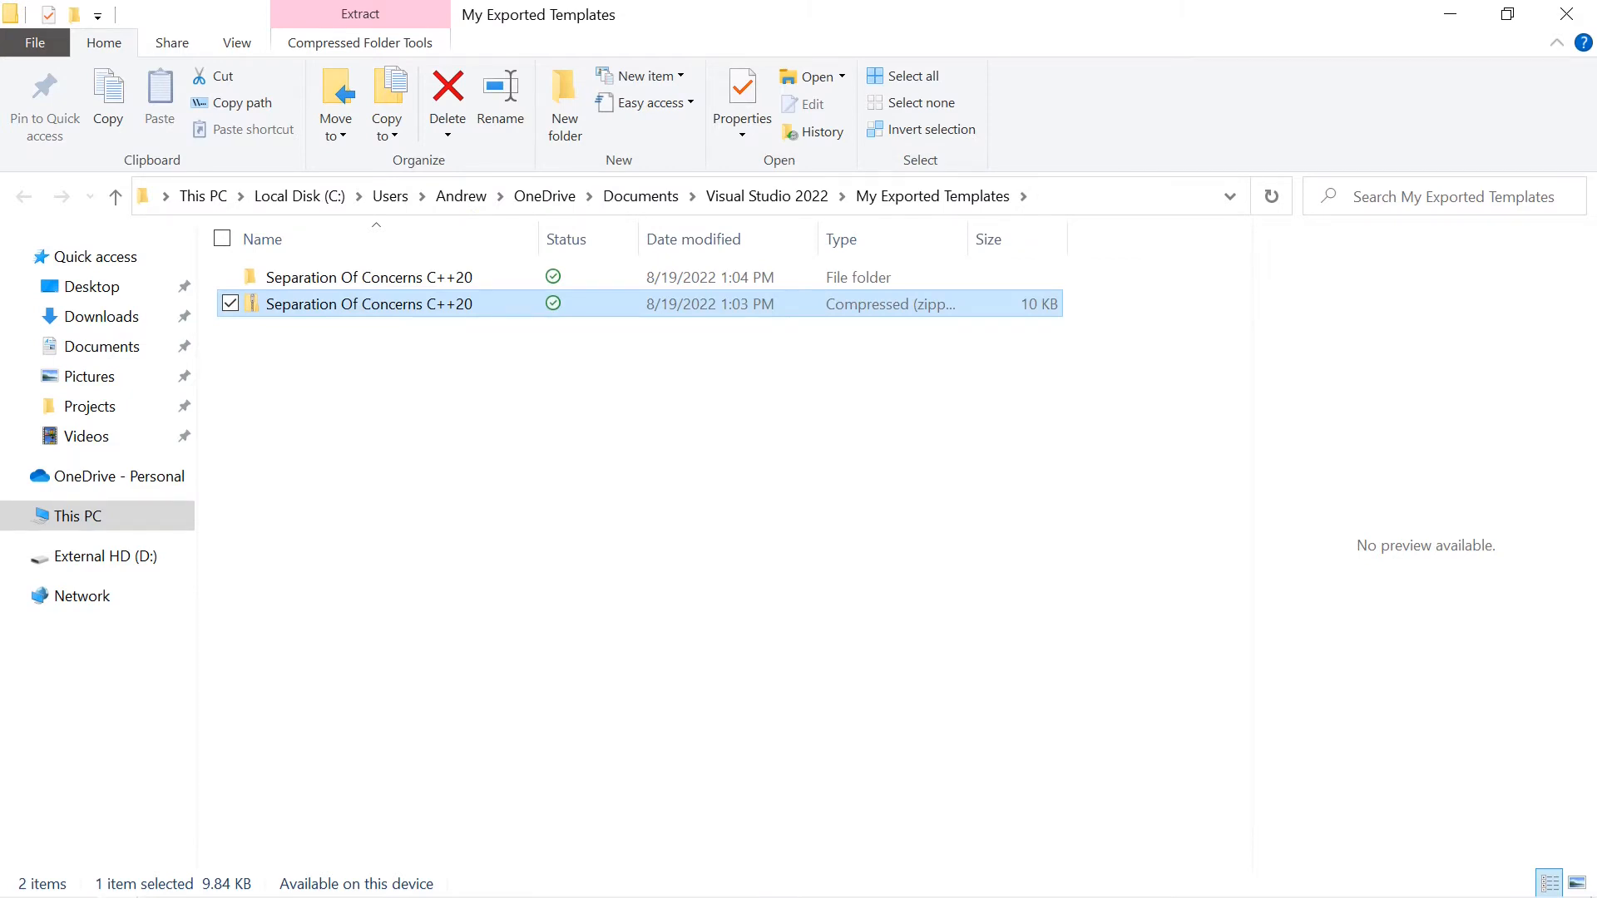
{"action": "mouse_move", "coordinate": [448, 96]}
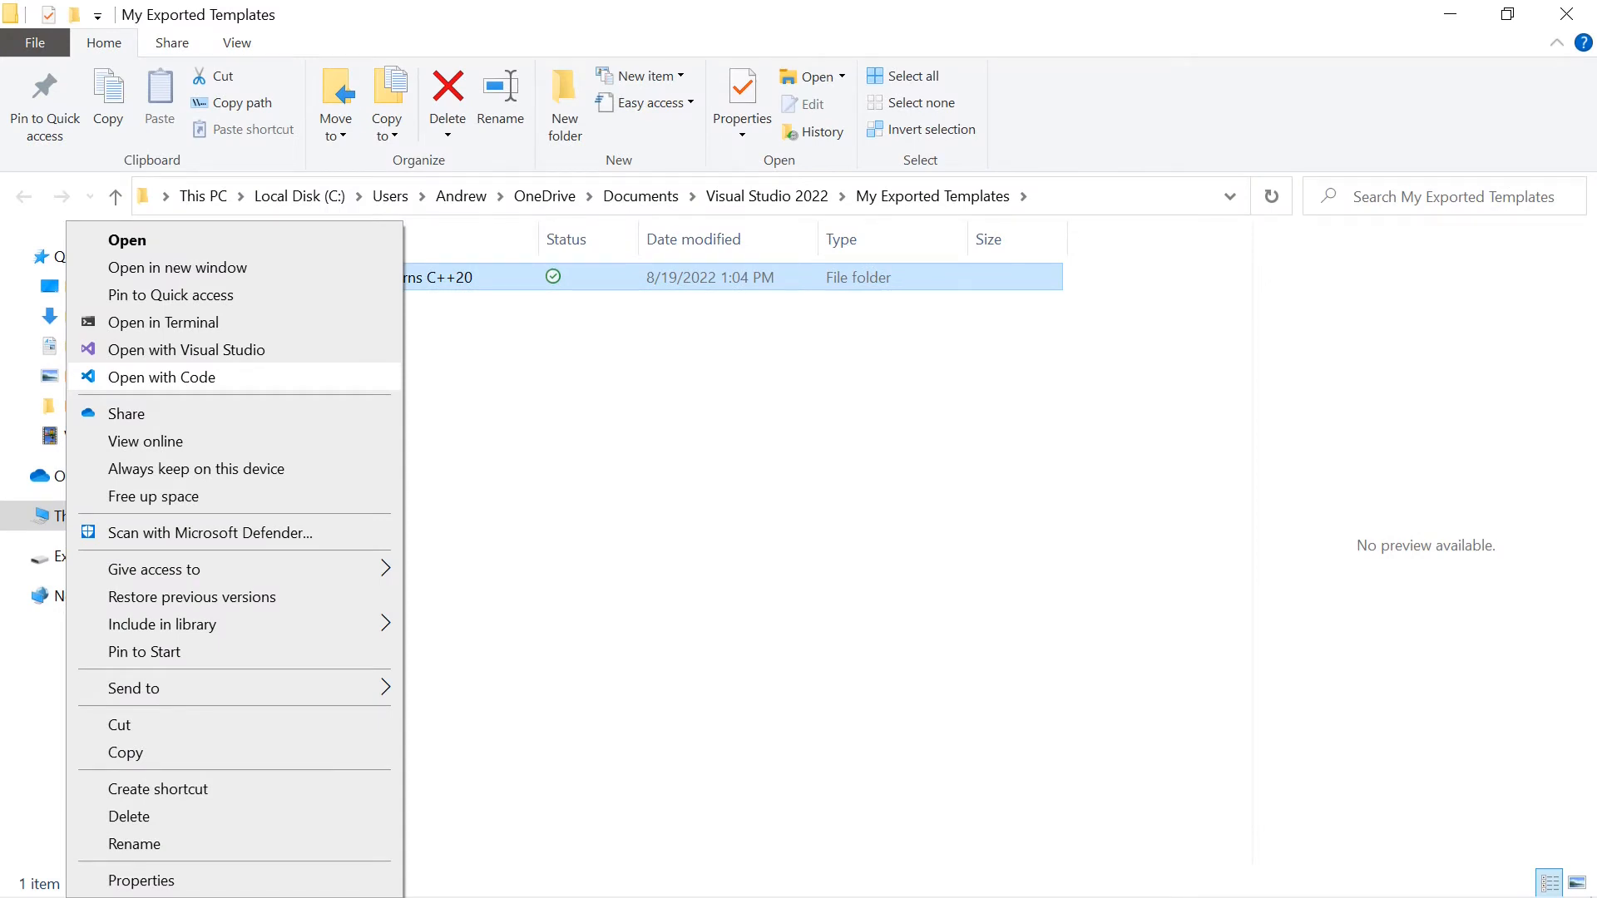
Open the extracted template folder in Visual Studio Code and view MyTemplate.vstemplate
{"action": "left_click", "coordinate": [161, 378]}
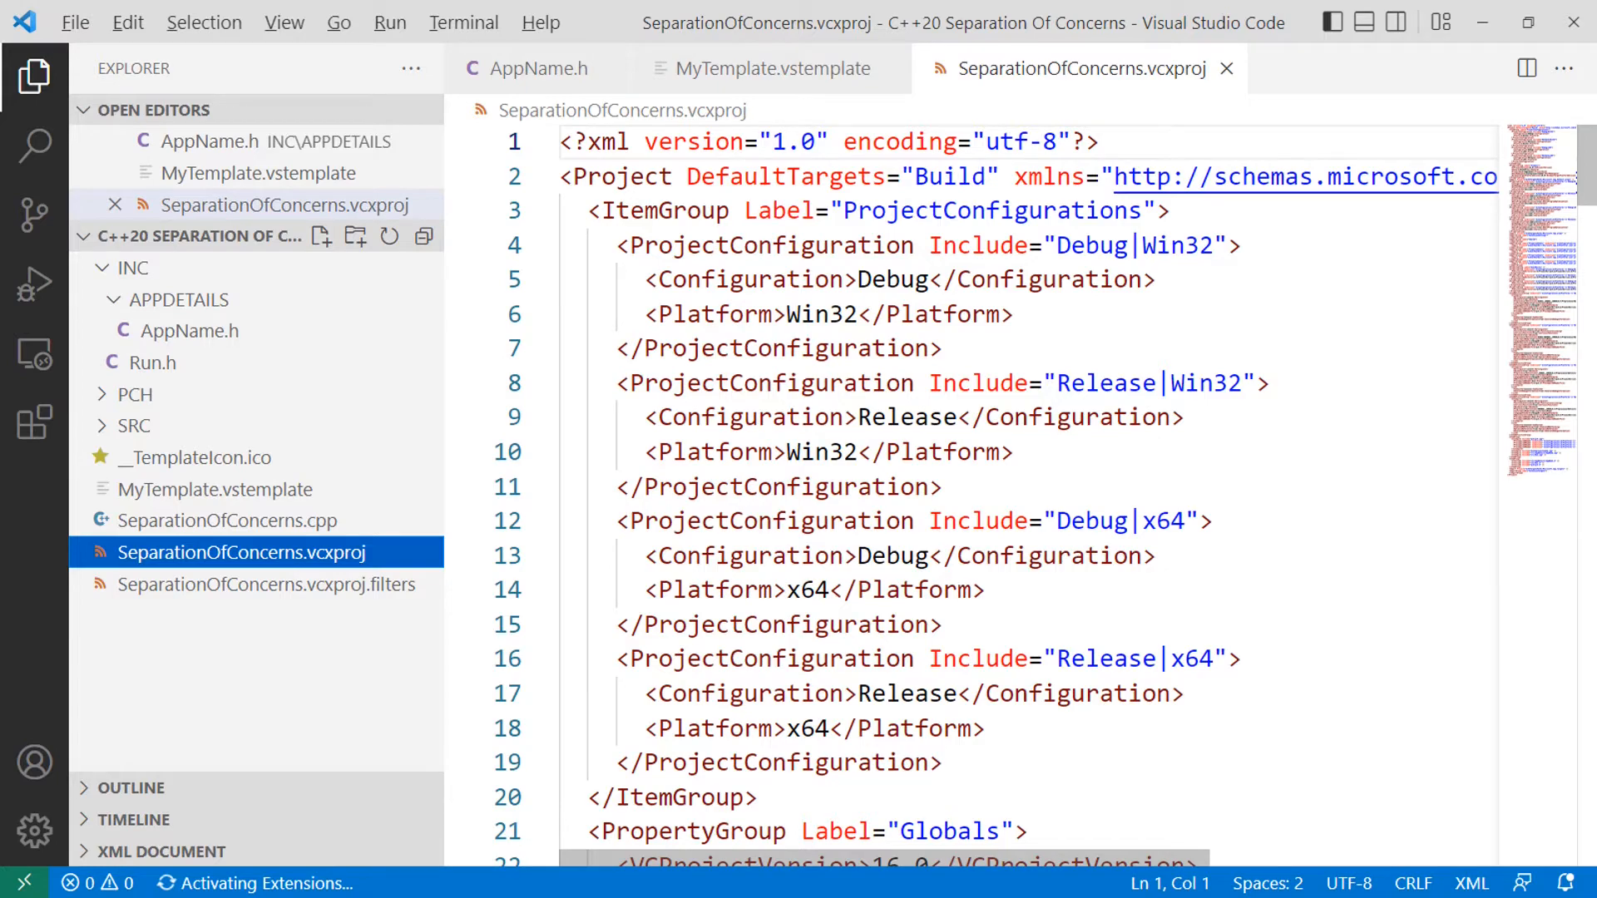
{"action": "left_click", "coordinate": [273, 583]}
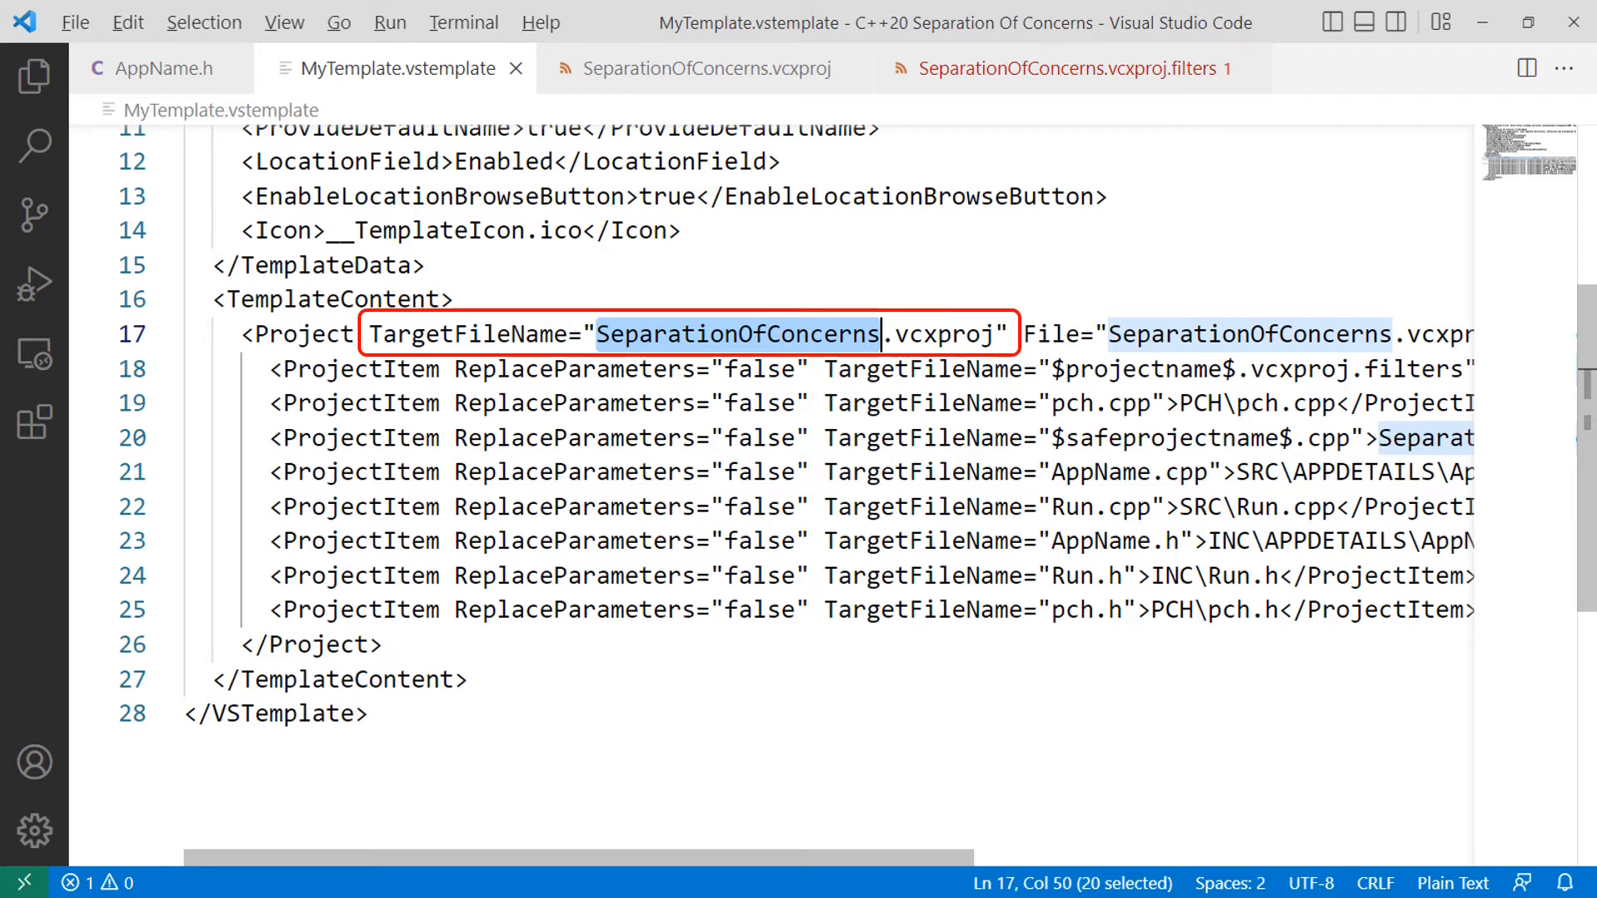
Replace SeparationOfConcerns in the Project TargetFileName with $safeprojectname$.vcxproj
{"action": "type", "text": "$safeprojectname$"}
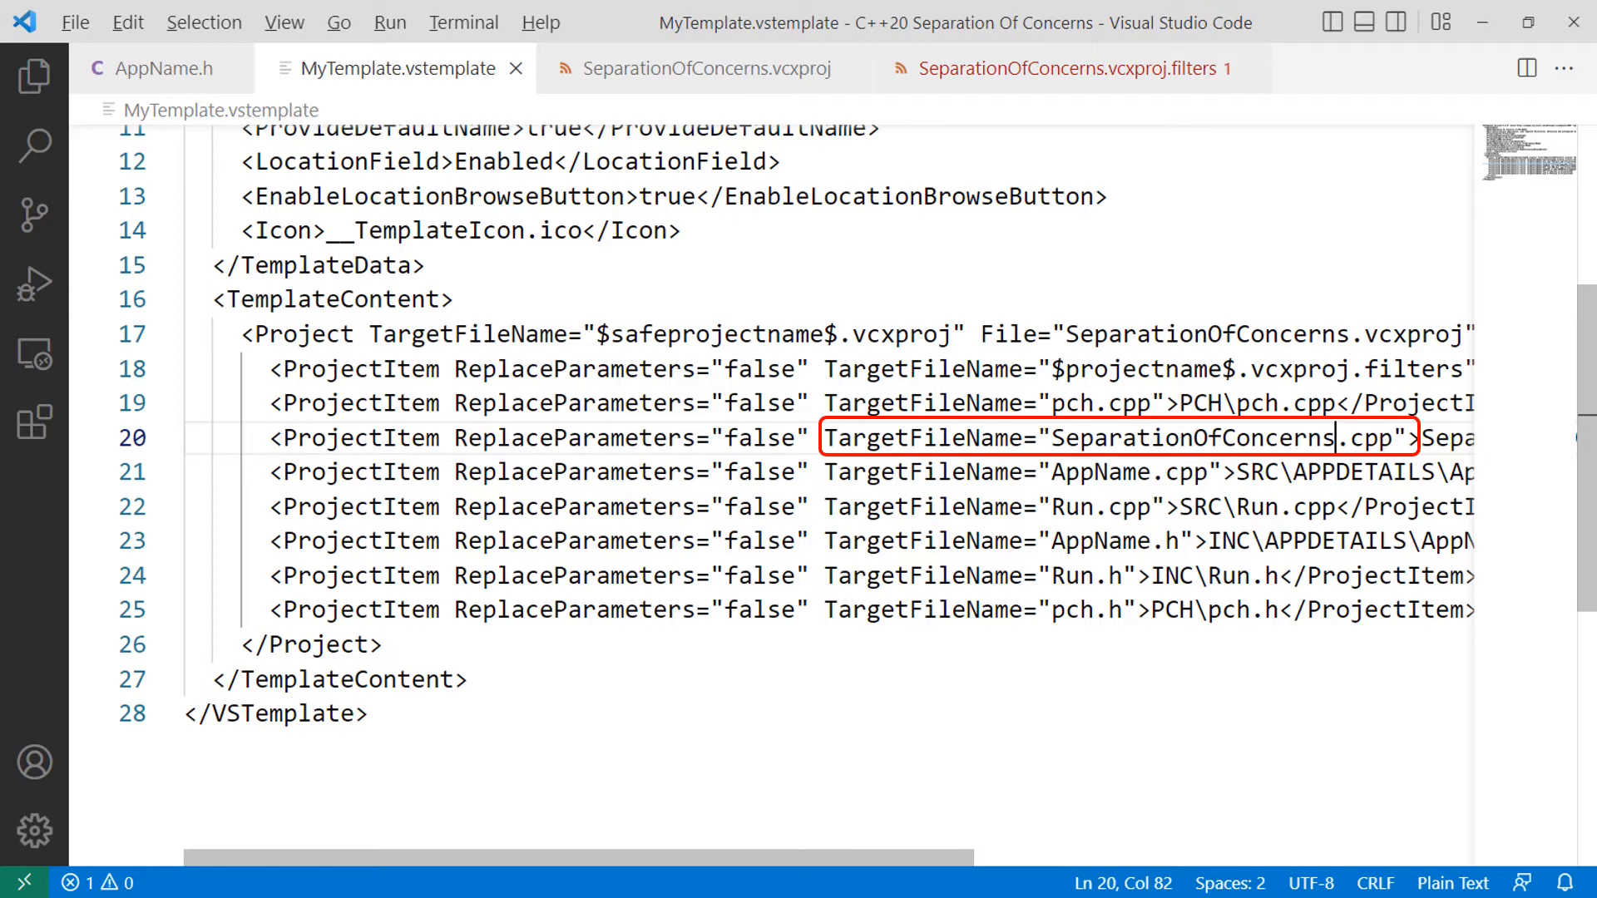
Name the main source $safeprojectname$.cpp and set ReplaceParameters to true for it and AppName.h
{"action": "type", "text": "$safeprojectname$"}
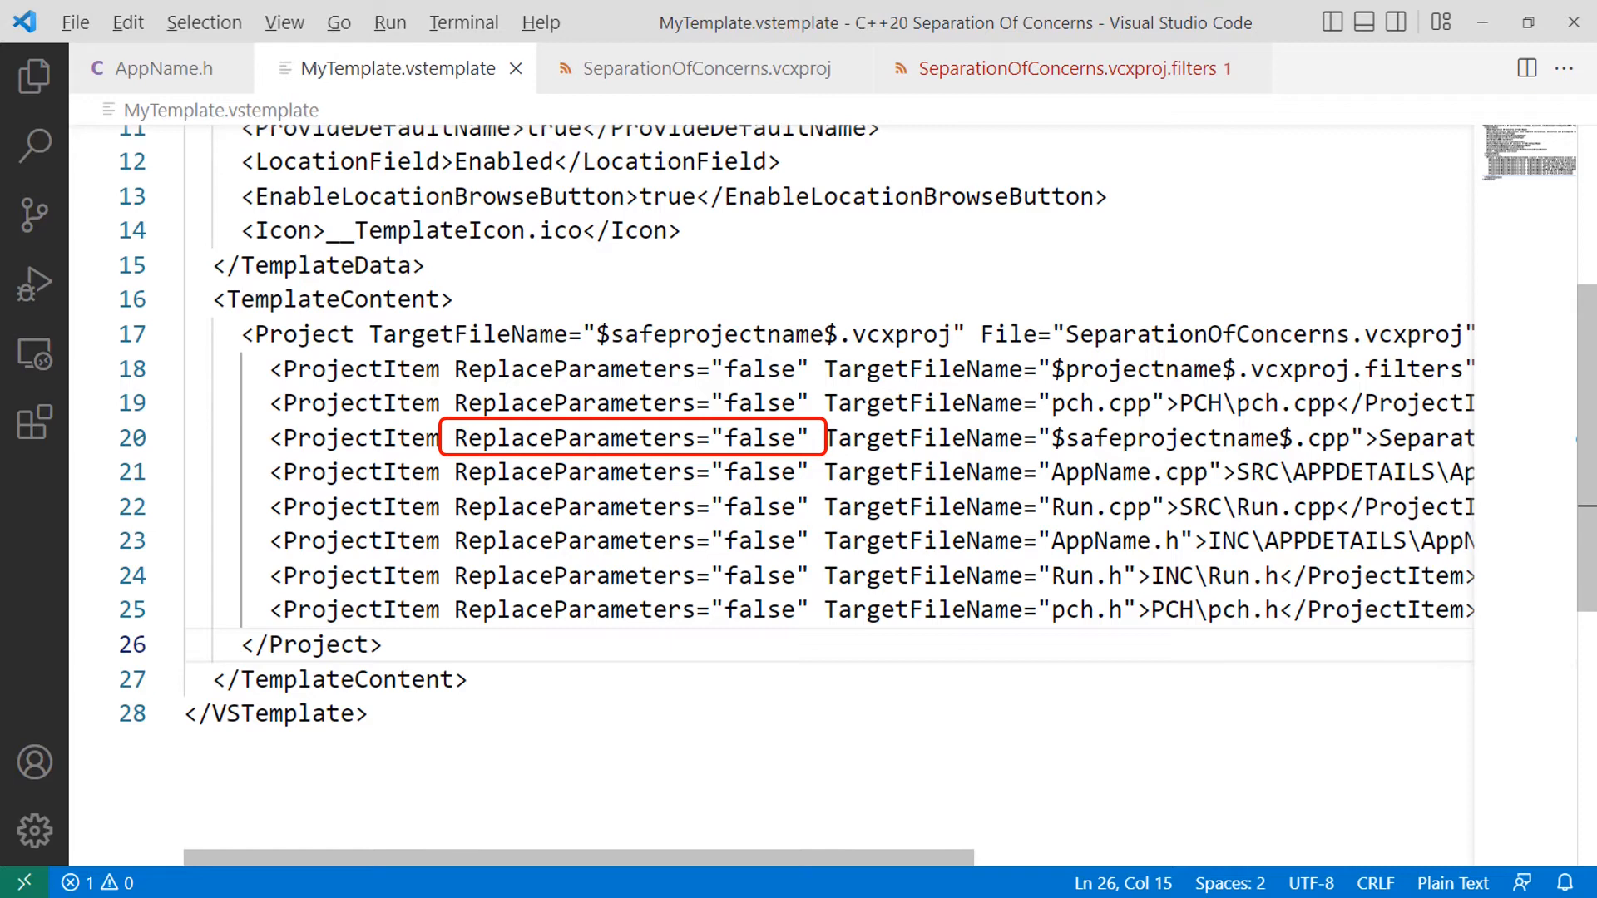
{"action": "type", "text": "true"}
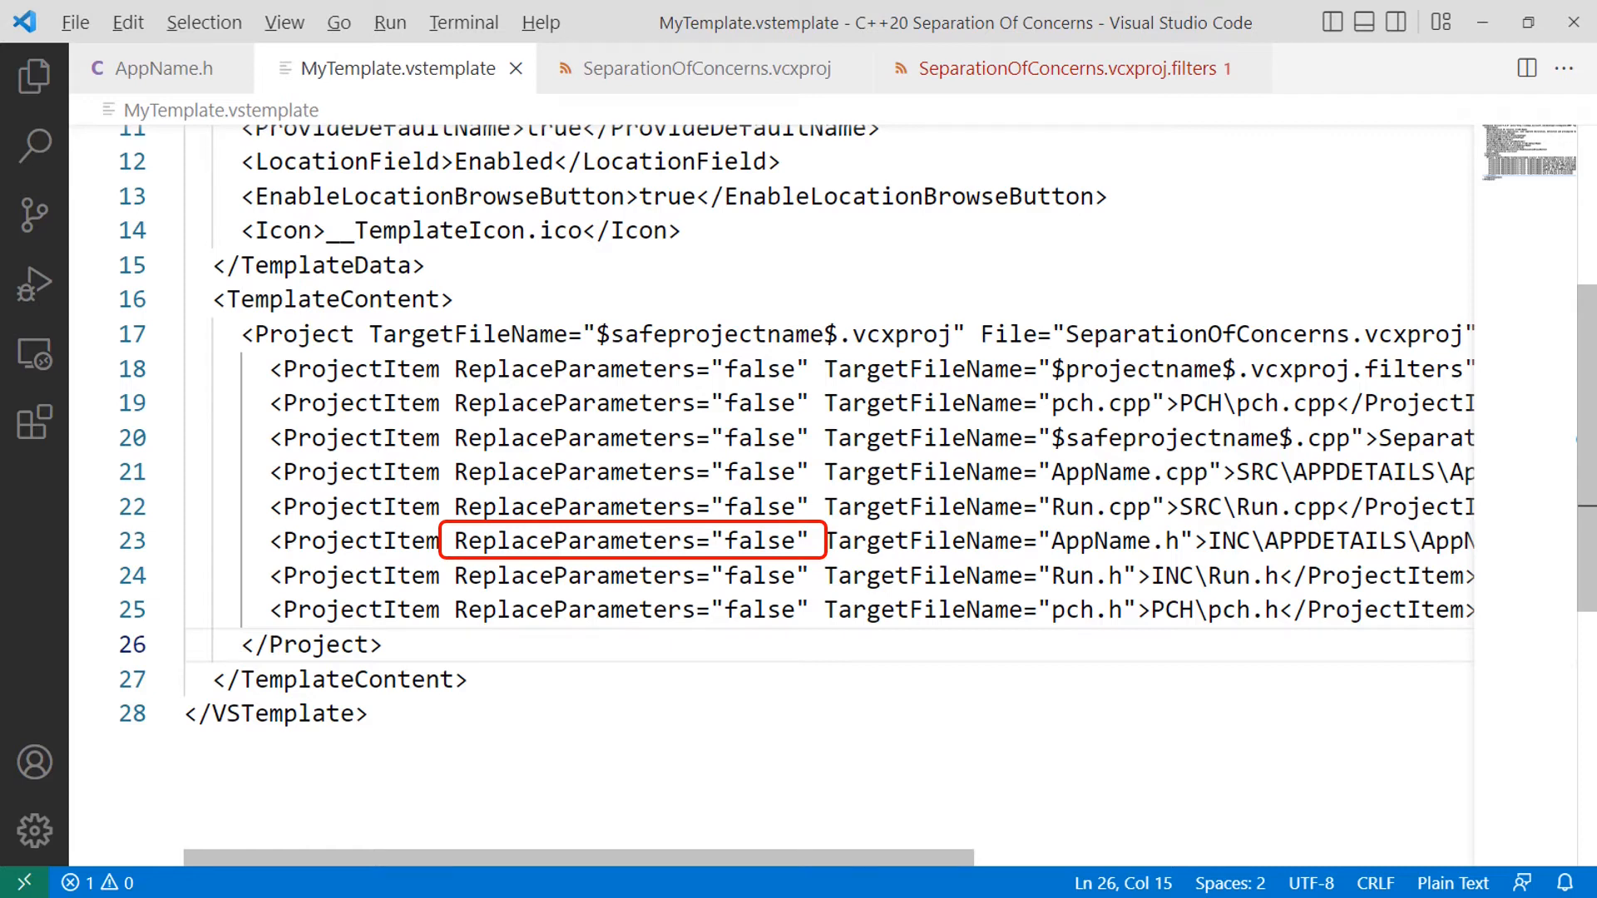
{"action": "type", "text": "true"}
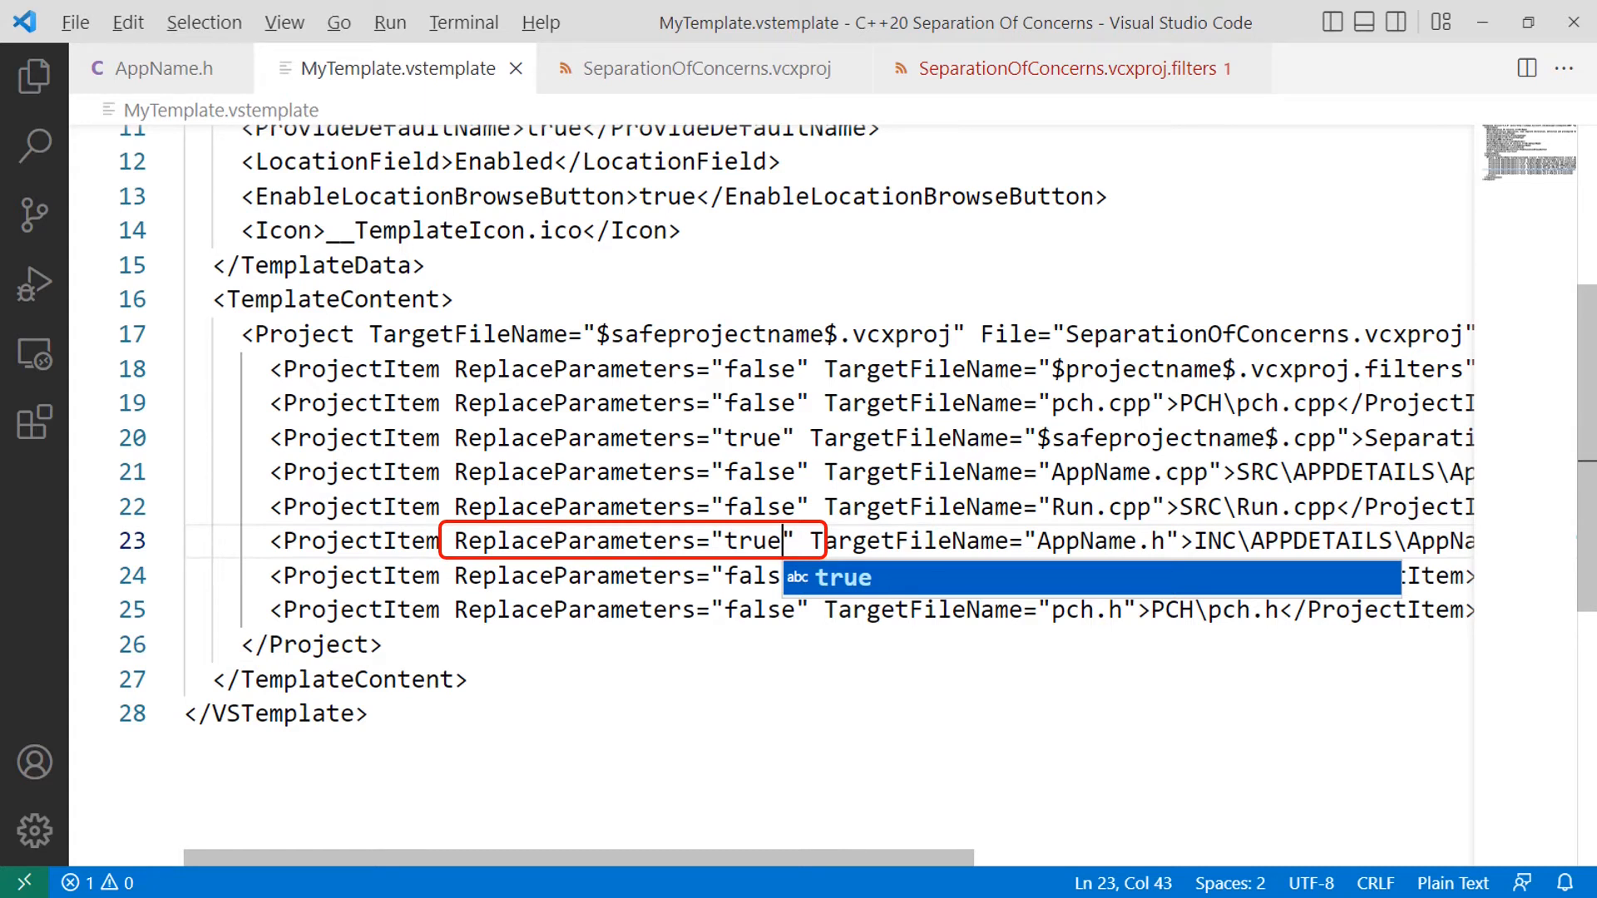
{"action": "left_click", "coordinate": [706, 68]}
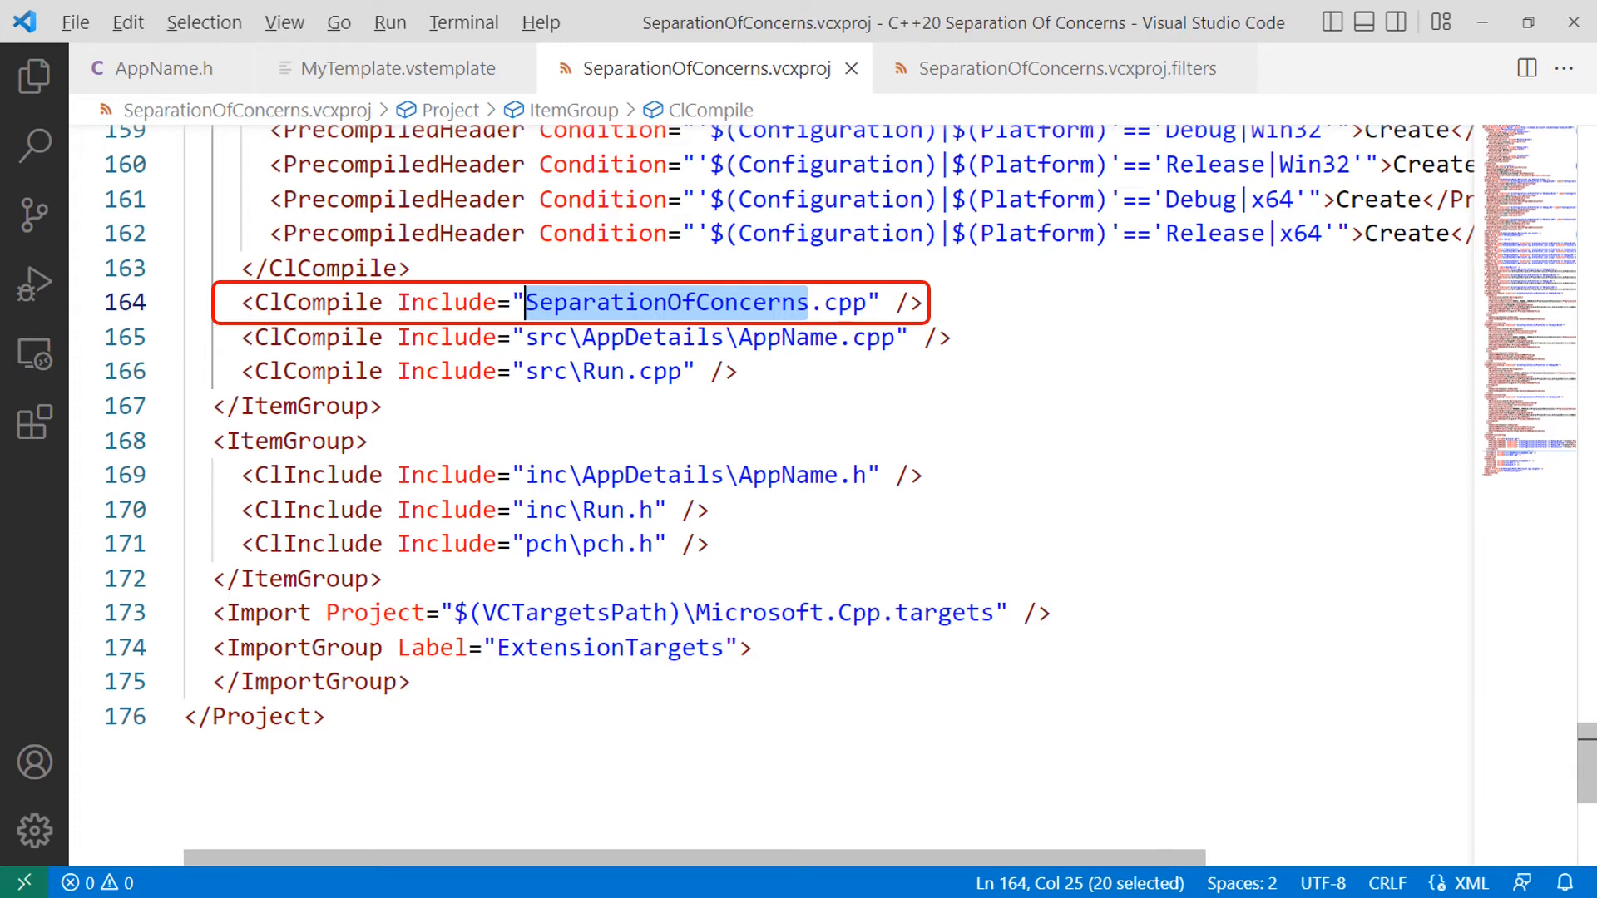
Change the vcxproj ClCompile Include on line 164 to $safeprojectname$.cpp
{"action": "type", "text": "$safeprojectname$"}
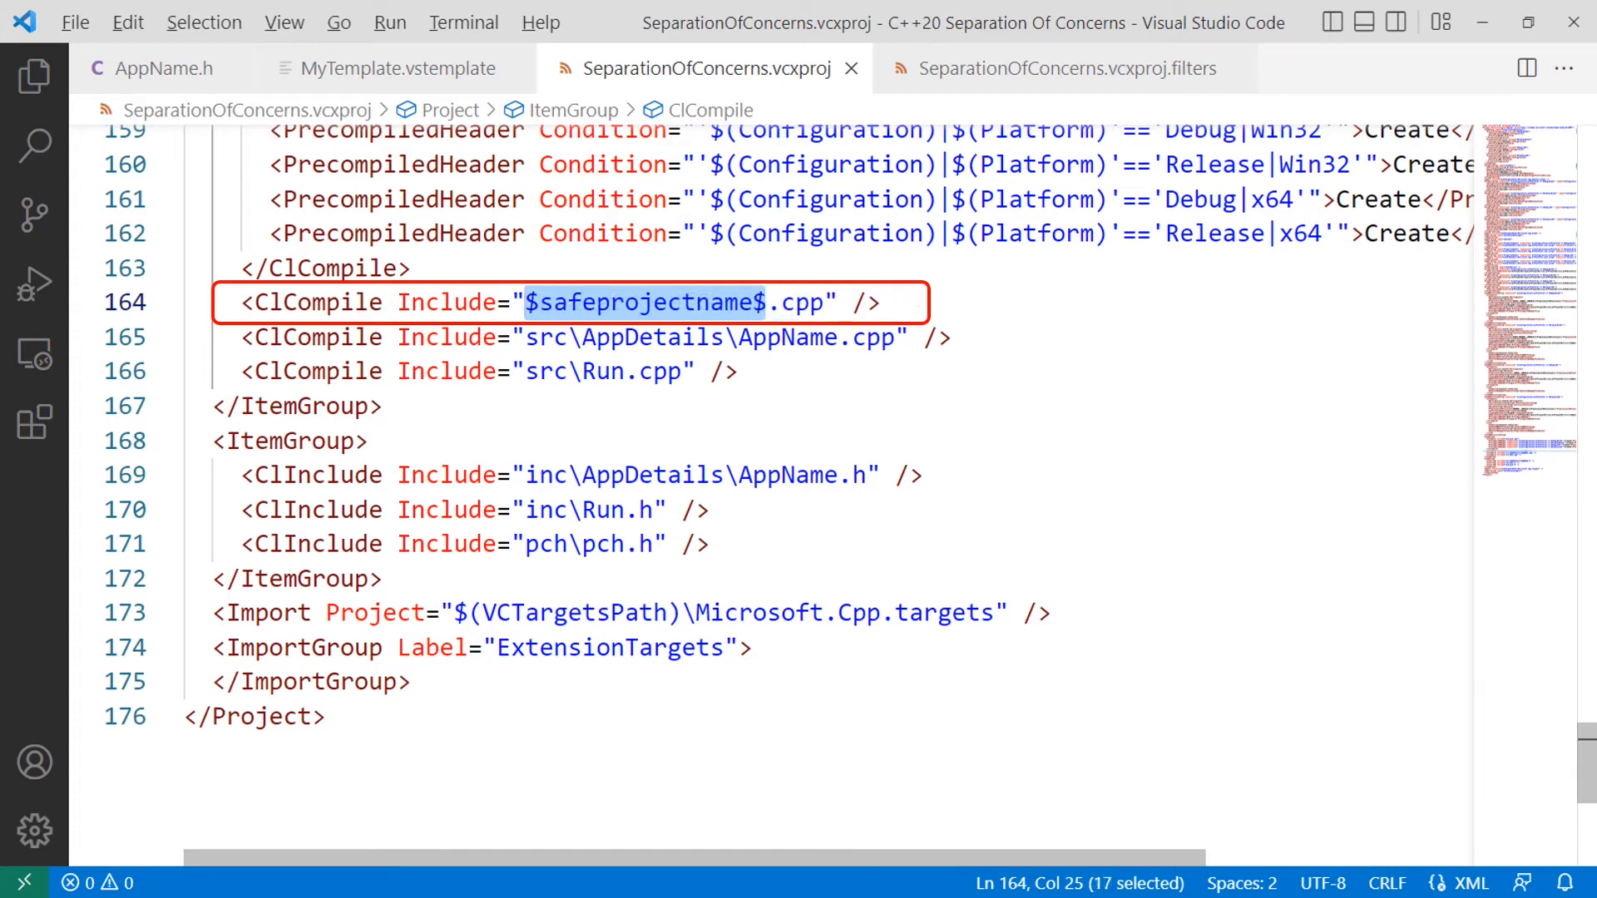
{"action": "left_click", "coordinate": [1053, 68]}
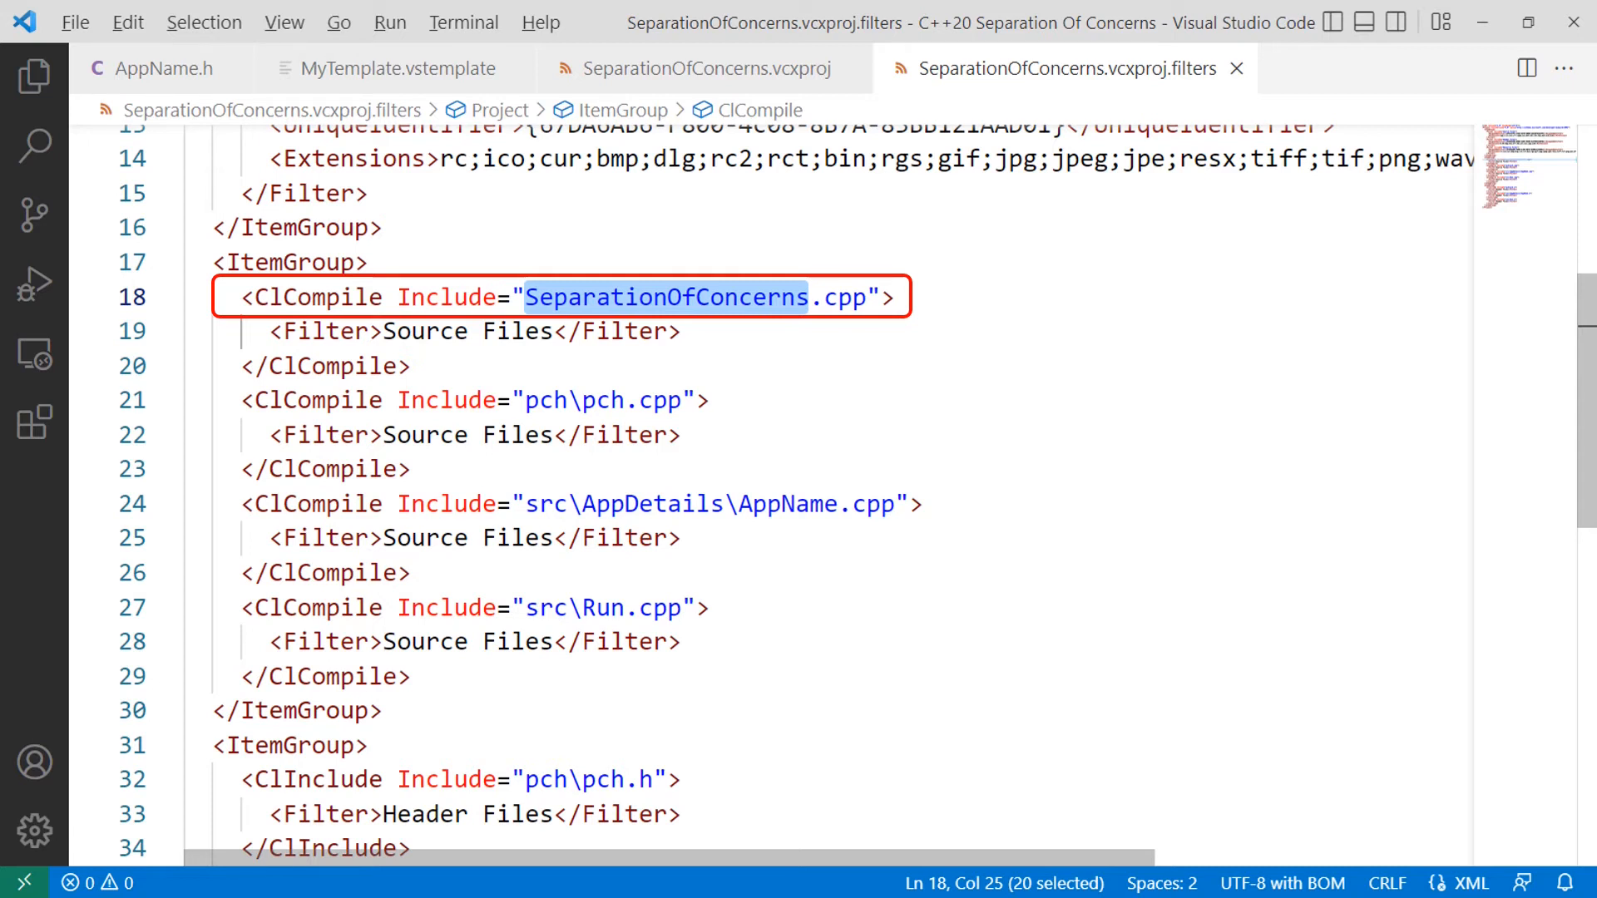
Change the filters file entry on line 18 to $safeprojectname$.cpp
{"action": "type", "text": "$safeprojectname$"}
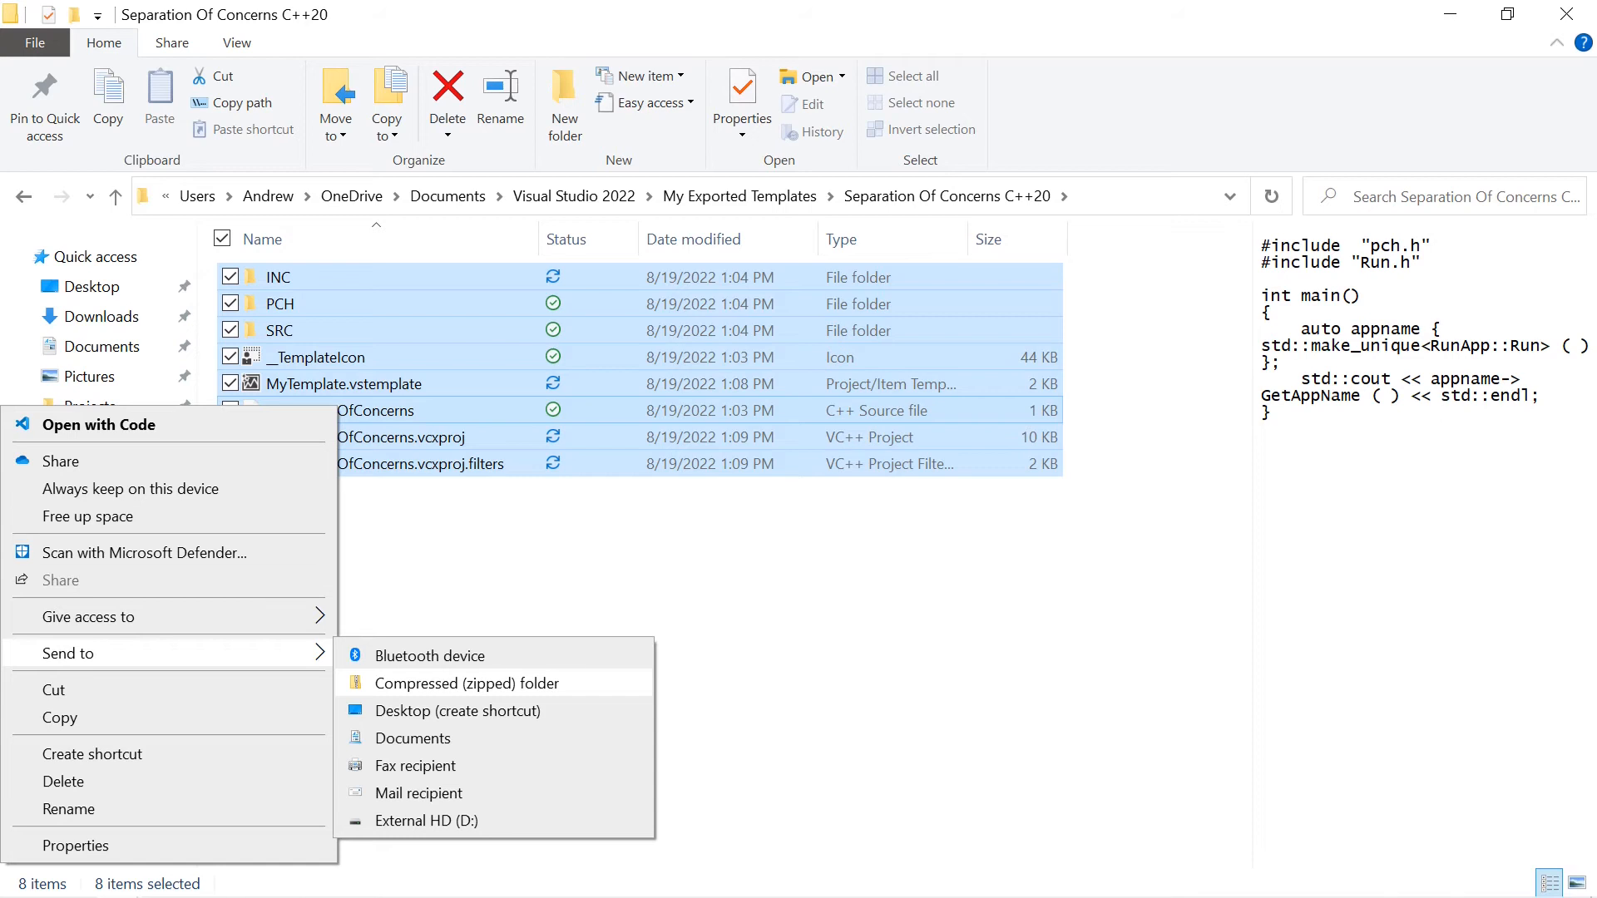
Send the eight selected template files to a compressed folder named C++20 Separation Of Concerns
{"action": "left_click", "coordinate": [466, 684]}
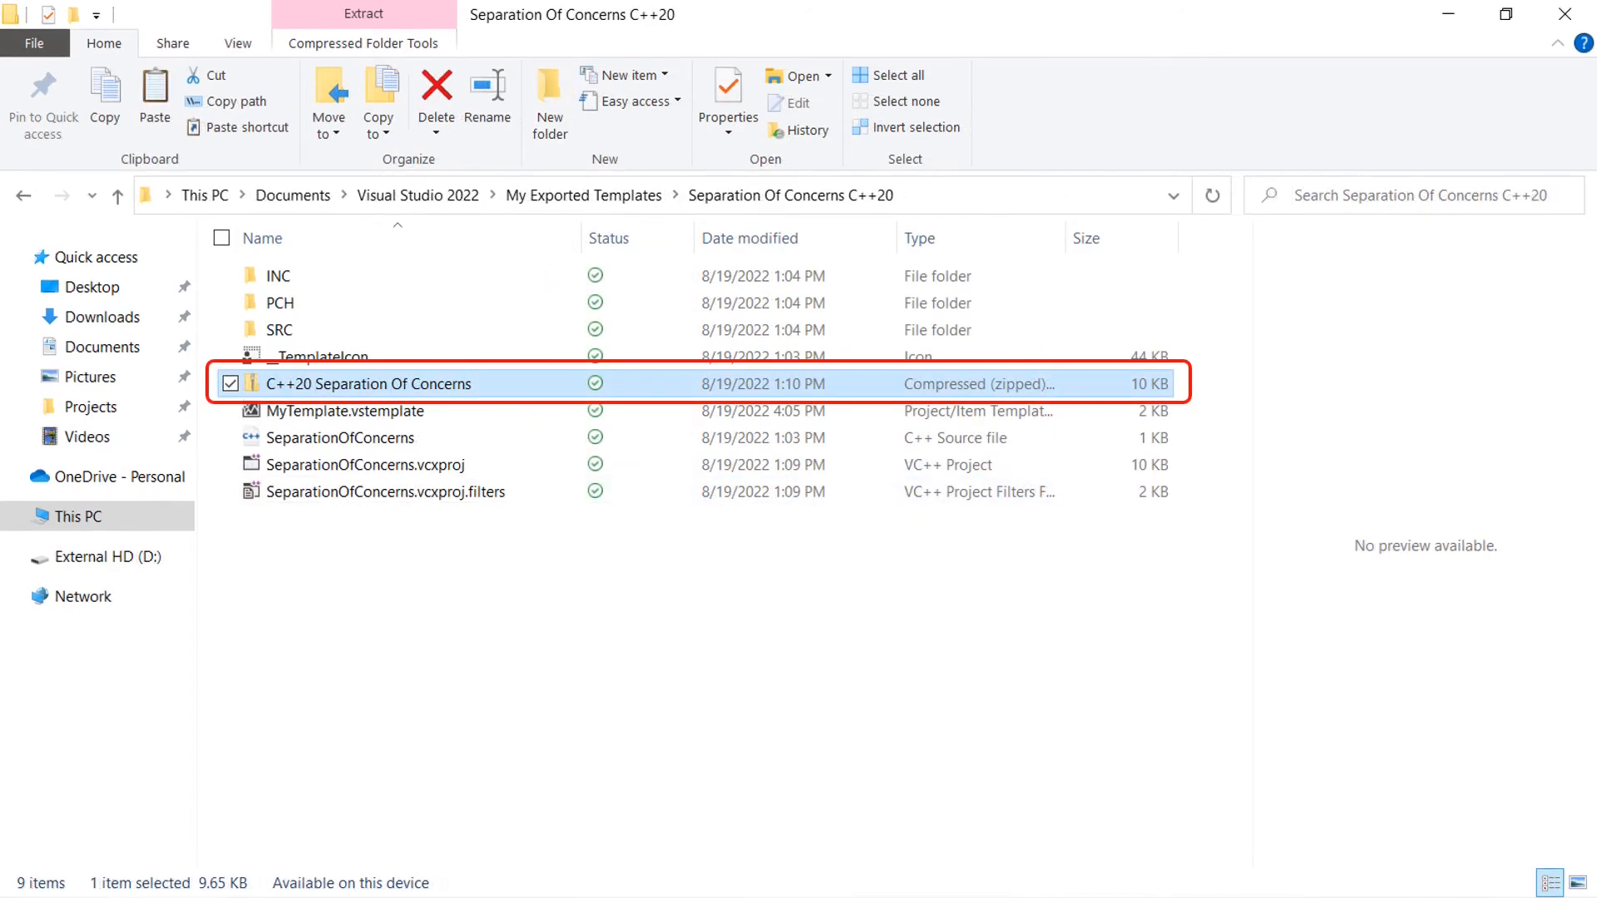
Begin moving the C++20 Separation Of Concerns zip via Move to > Choose location
{"action": "right_click", "coordinate": [369, 382]}
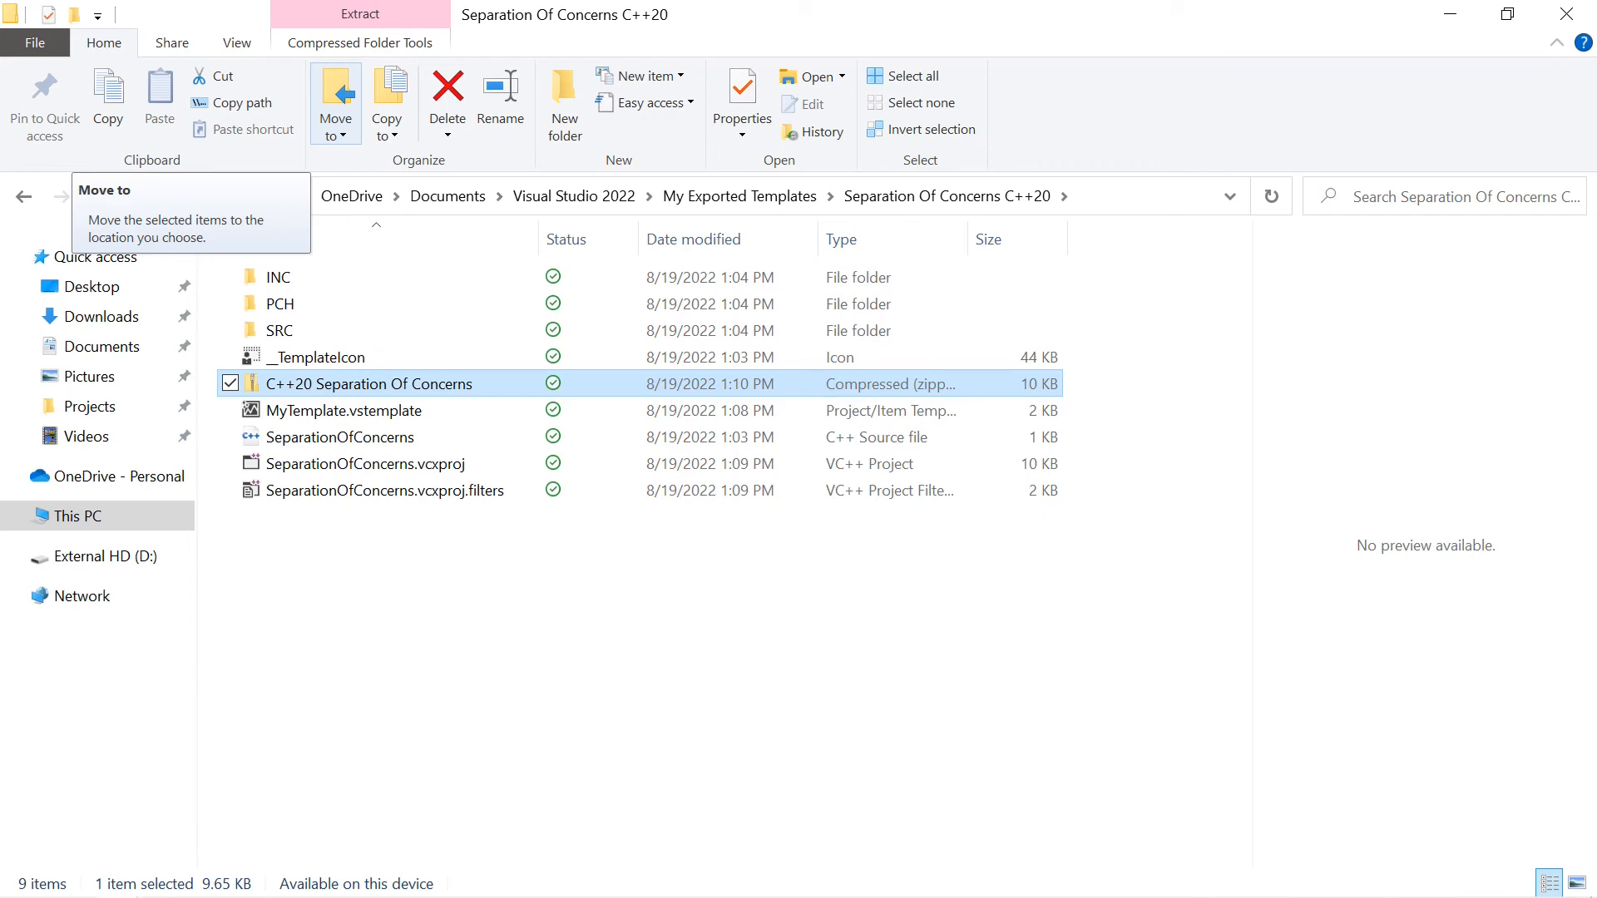
{"action": "left_click", "coordinate": [334, 105]}
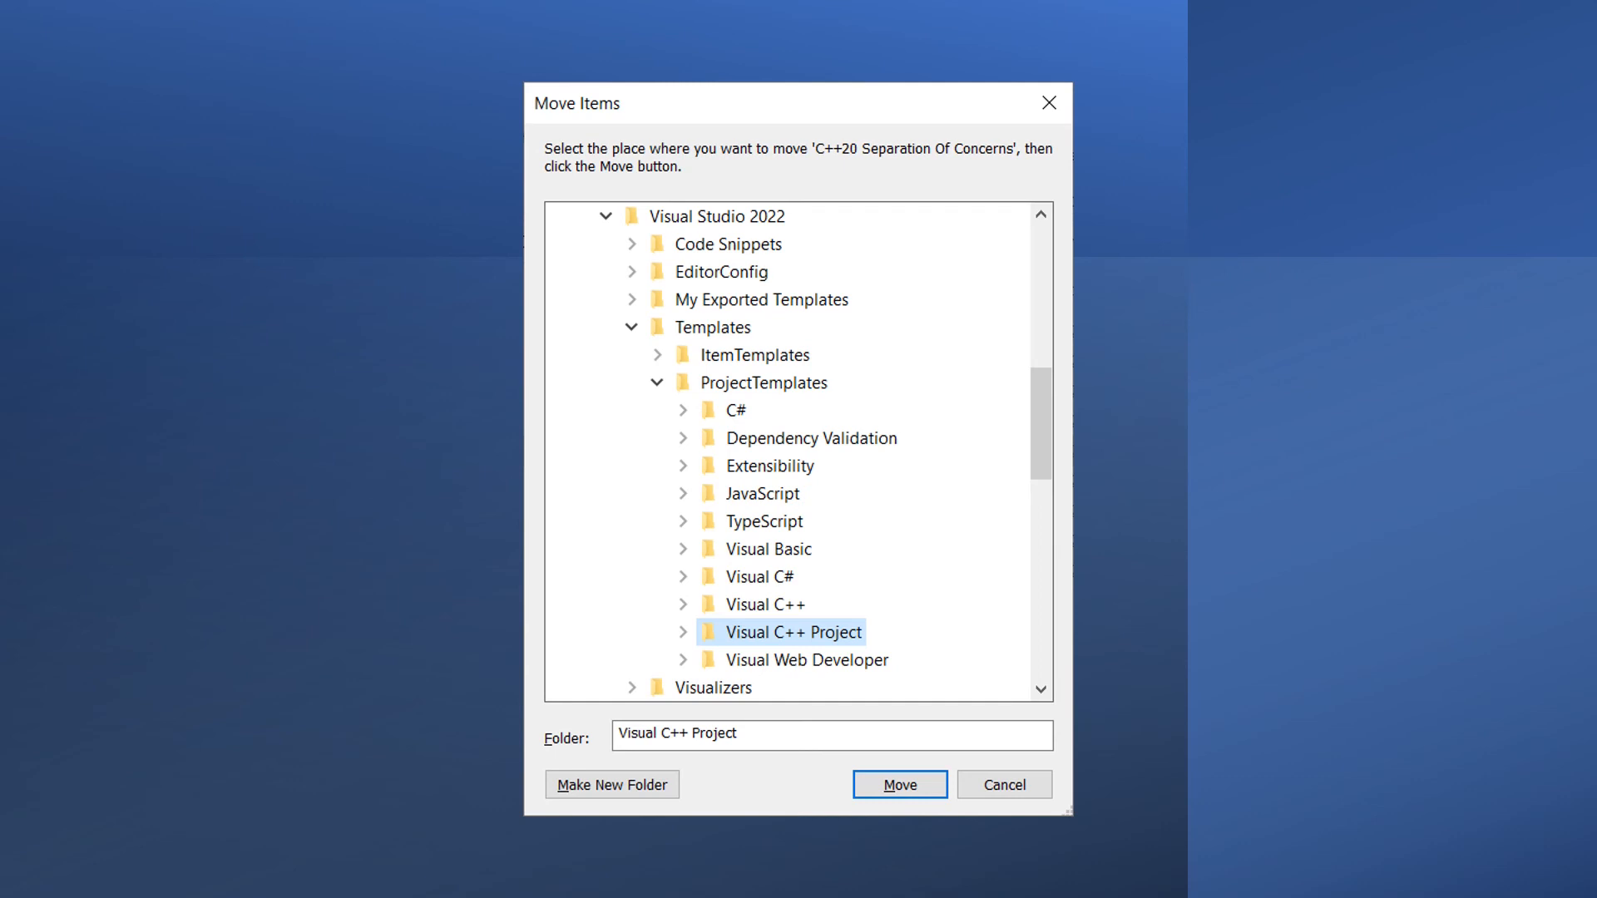
Move the zipped template into Templates > ProjectTemplates > Visual C++ Project
{"action": "left_click", "coordinate": [899, 784]}
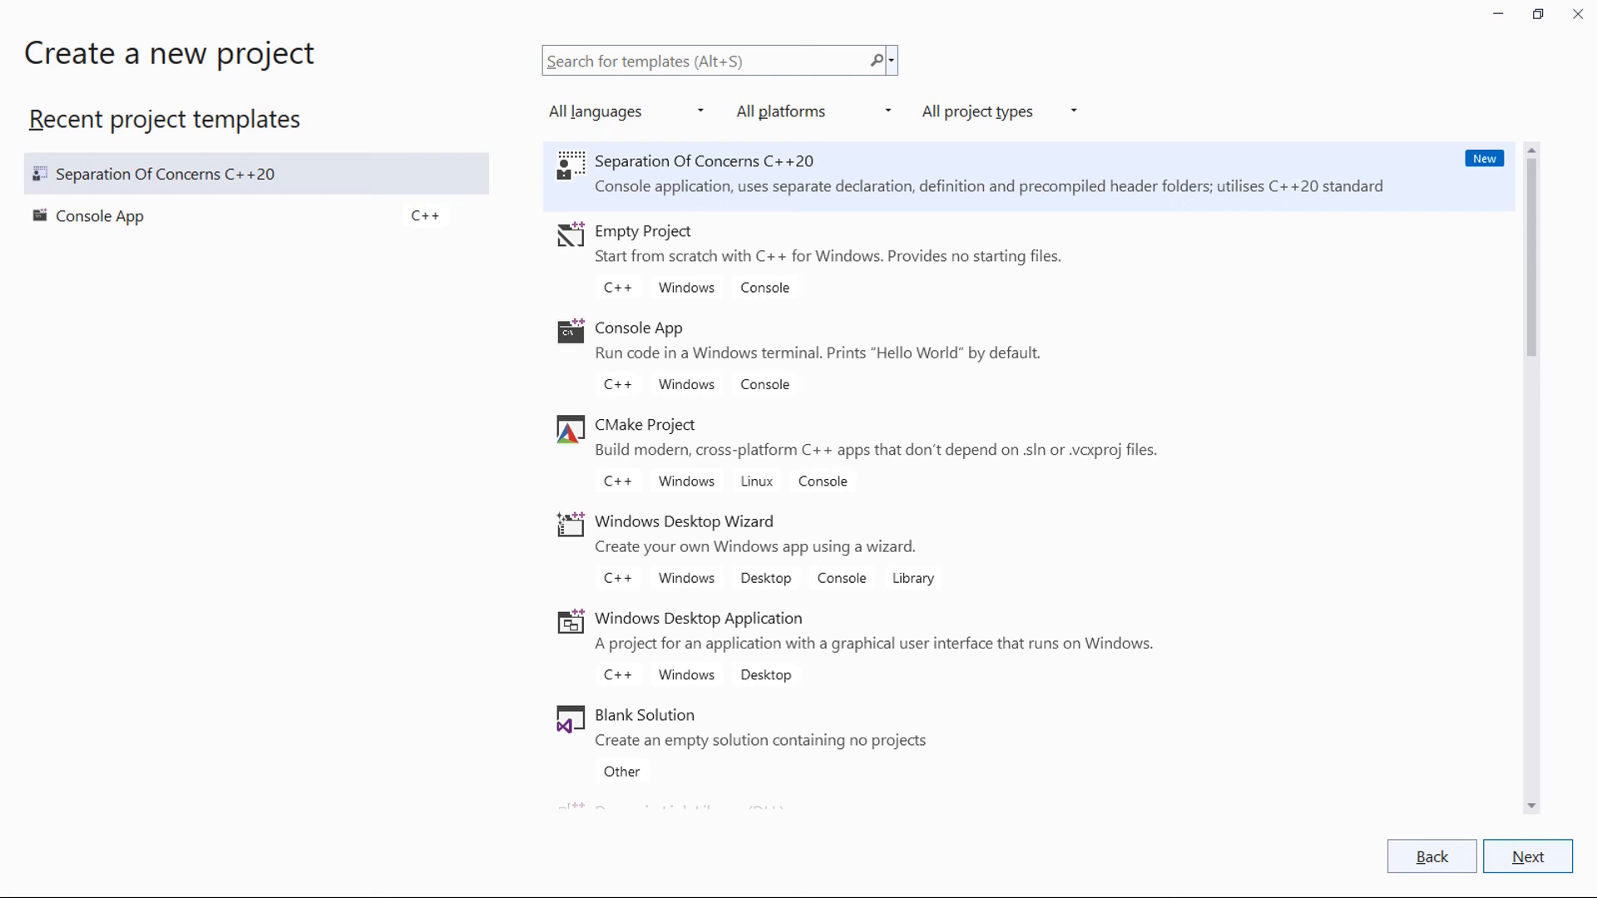
Create a project named TemplateTest from the Separation Of Concerns C++20 template
{"action": "left_click", "coordinate": [1527, 855]}
{"action": "type", "text": "TemplateTest"}
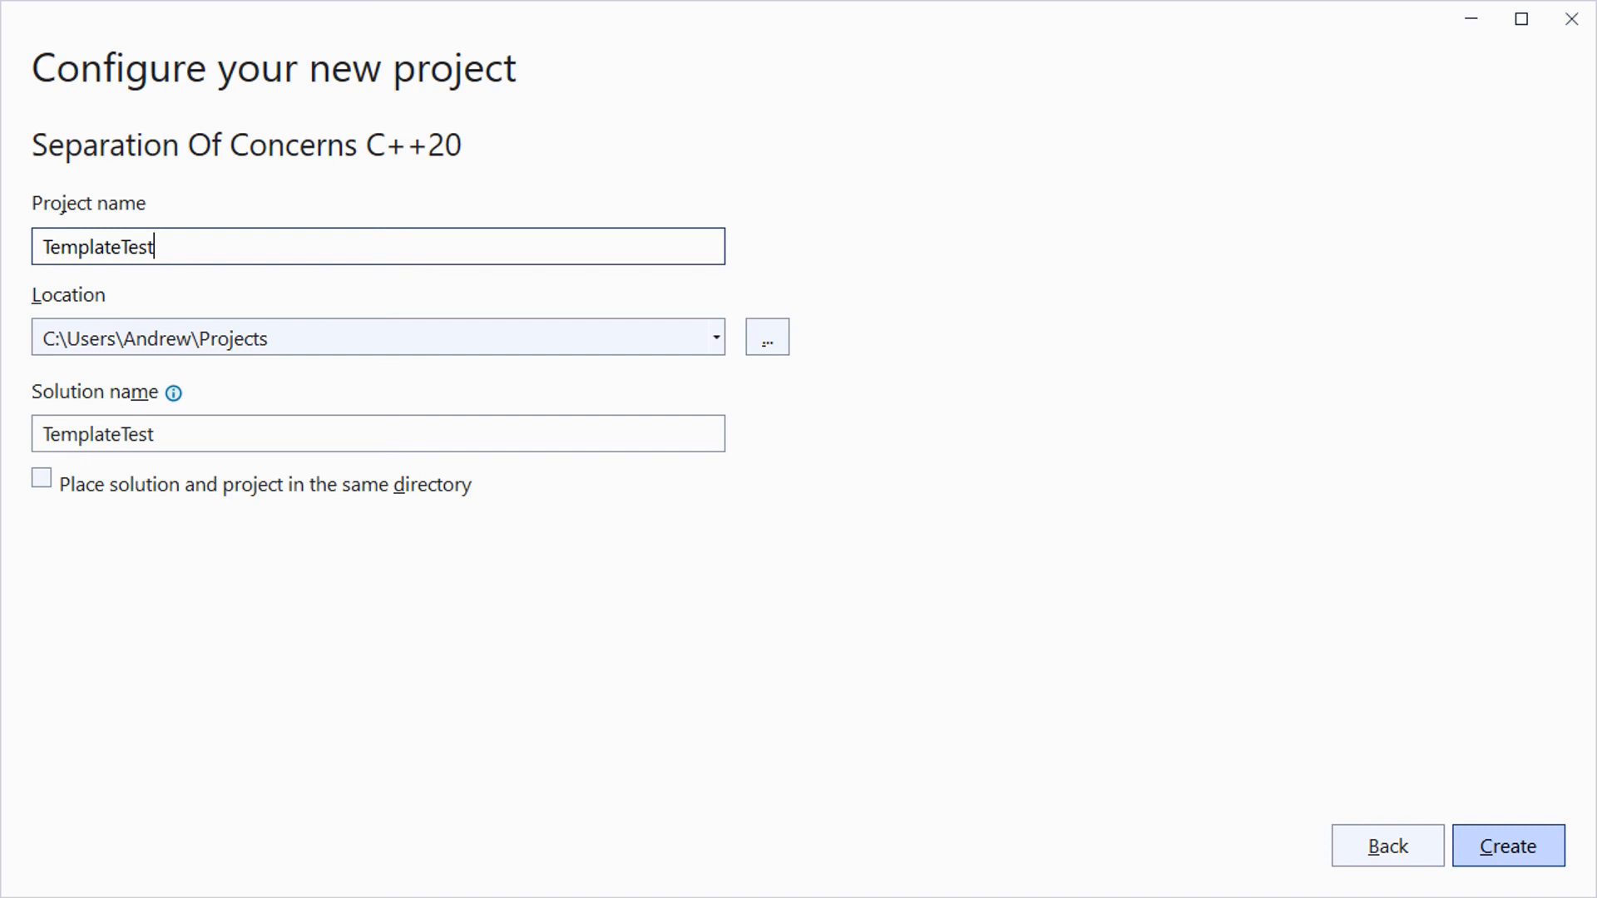
{"action": "left_click", "coordinate": [1507, 845]}
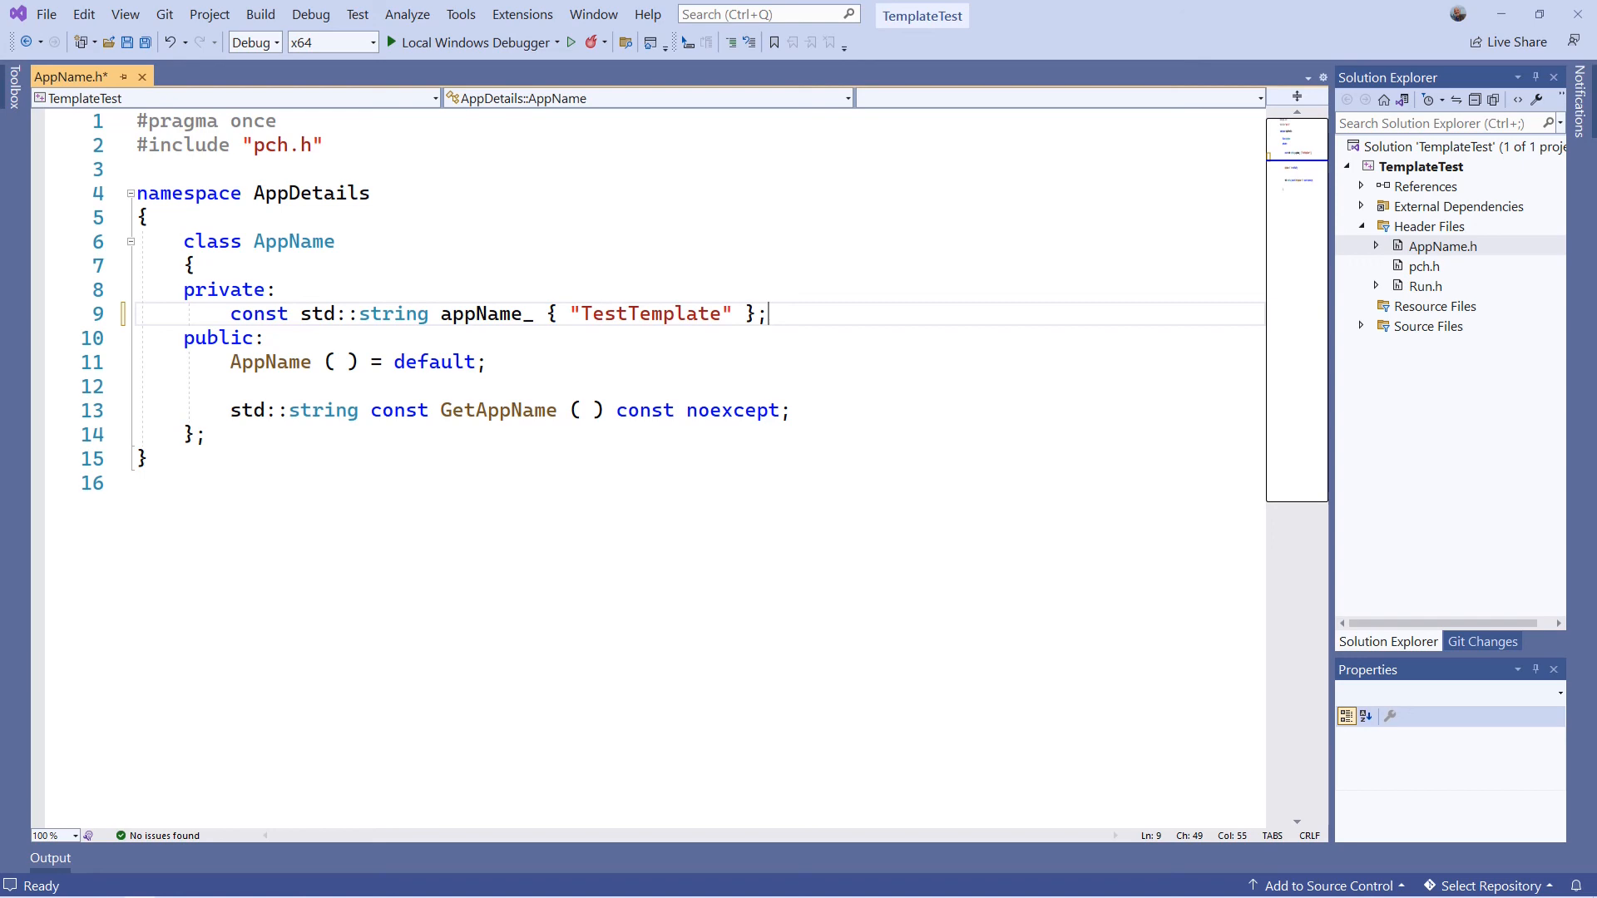
Build and run TemplateTest with Local Windows Debugger so the console prints TestTemplate
{"action": "left_click", "coordinate": [472, 42]}
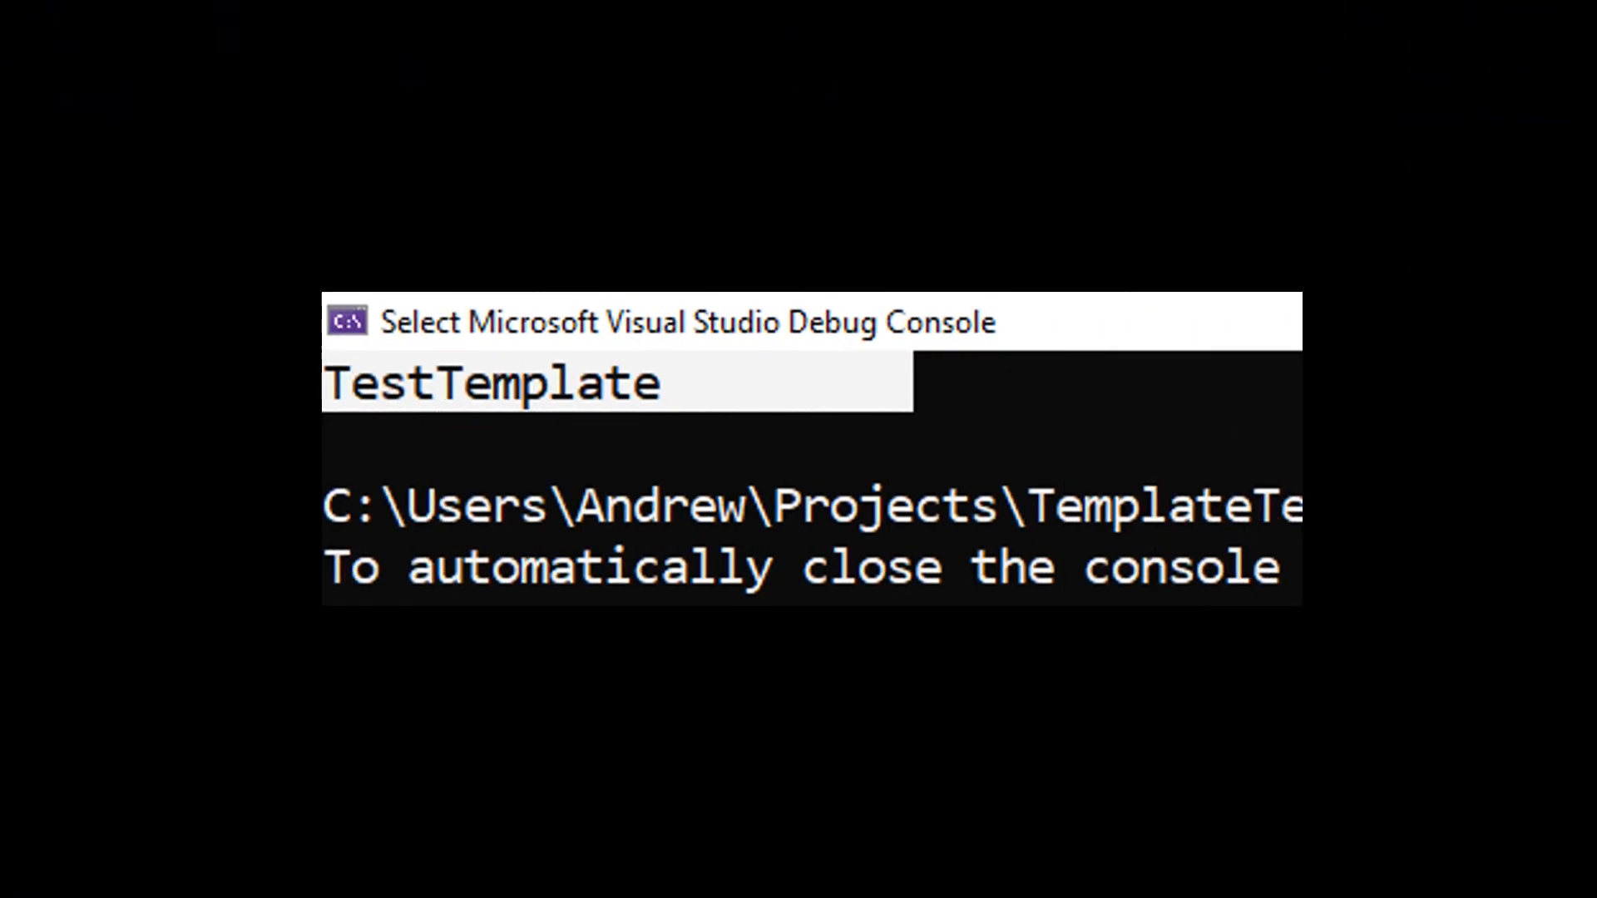